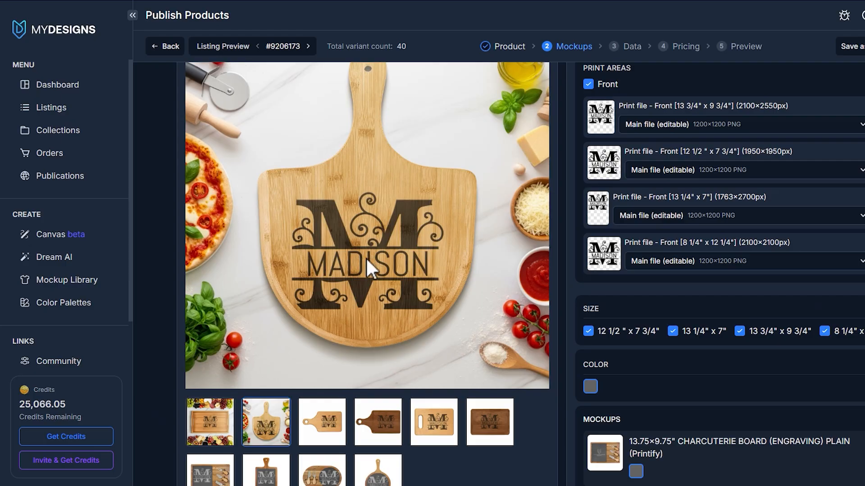
Bring the MADISON split-letter monogram print file into the canvas editor for review
{"action": "left_click", "coordinate": [378, 422]}
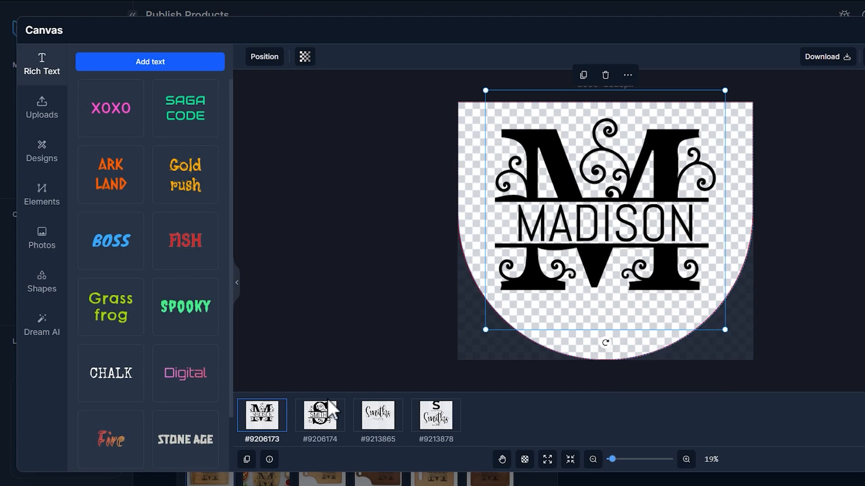
{"action": "left_click", "coordinate": [377, 415]}
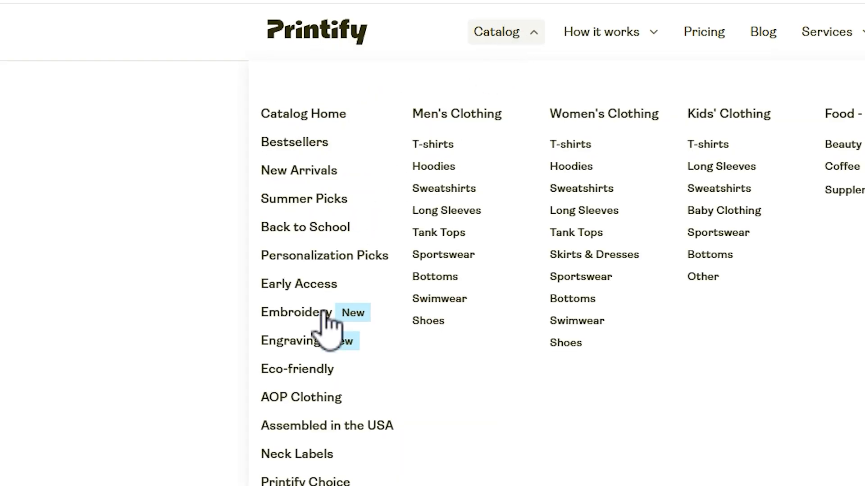
{"action": "mouse_move", "coordinate": [499, 375]}
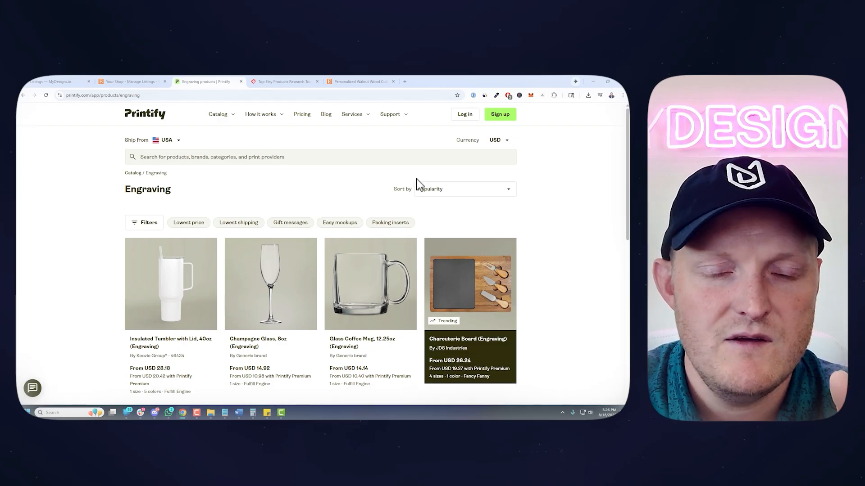
Scroll the Engraving catalog past tumblers and glasses to the charcuterie, pizza and cutting boards
{"action": "scroll", "scroll_direction": "down", "scroll_amount": 3}
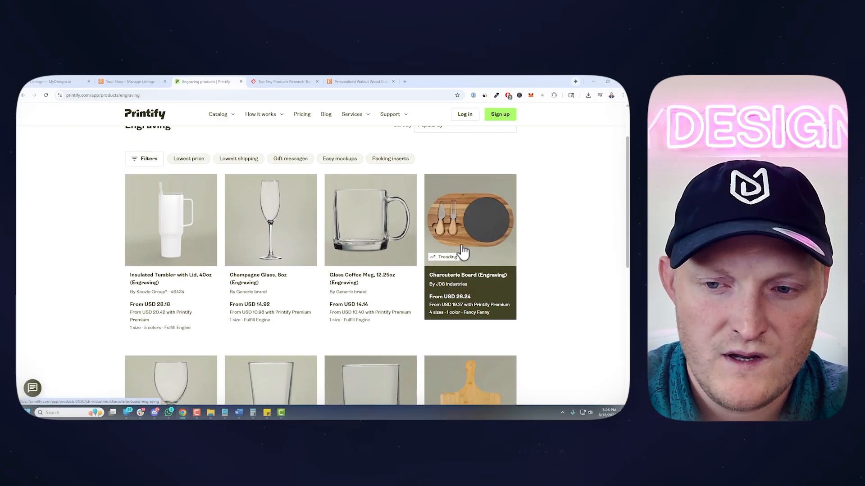
{"action": "scroll", "scroll_direction": "down", "scroll_amount": 3}
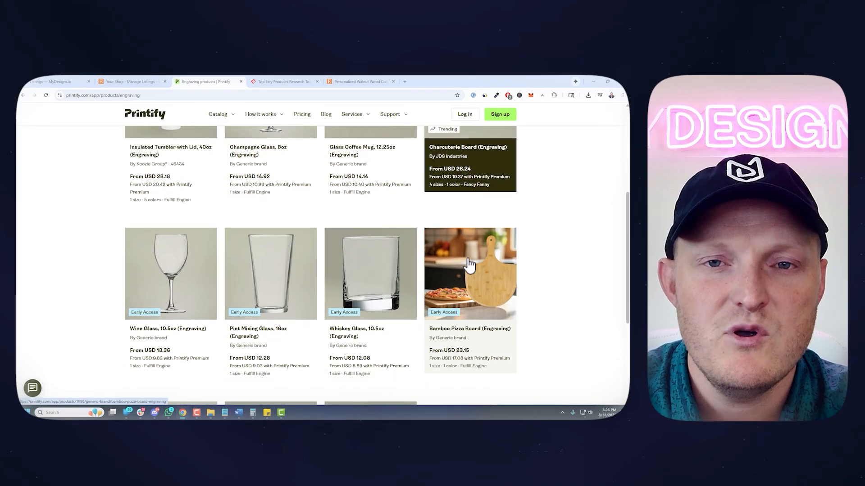
{"action": "scroll", "scroll_direction": "down", "scroll_amount": 3}
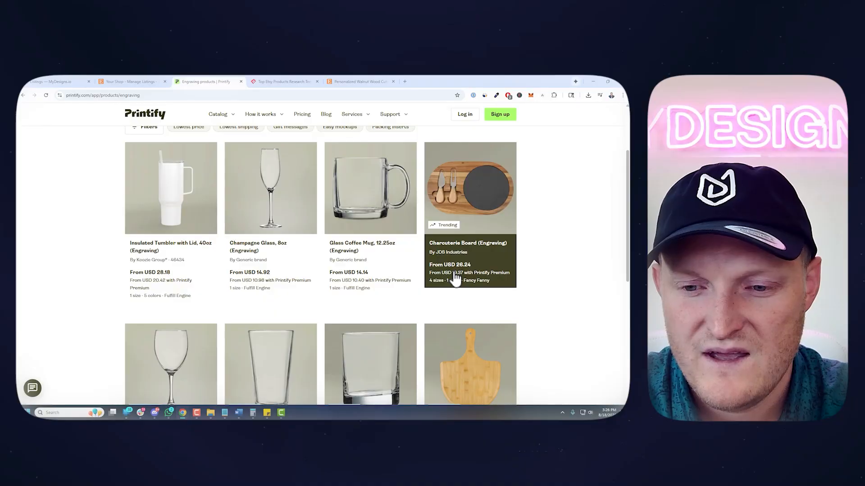
{"action": "mouse_move", "coordinate": [460, 280]}
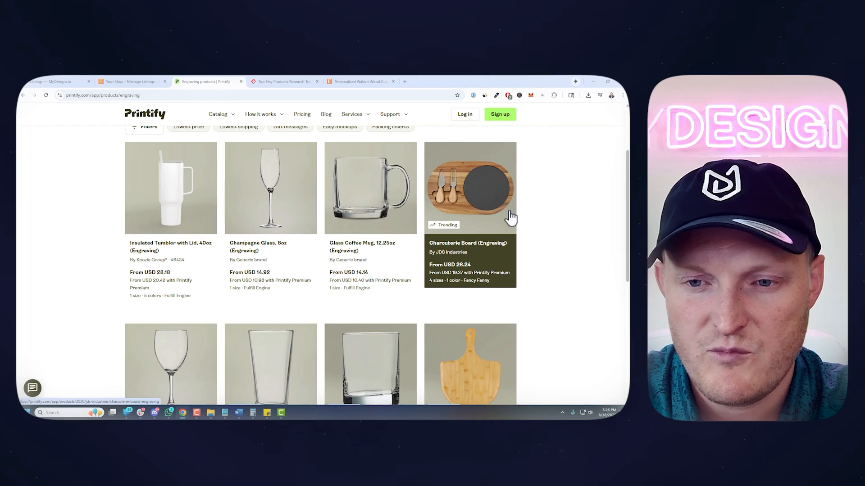
{"action": "scroll", "scroll_direction": "down", "scroll_amount": 3}
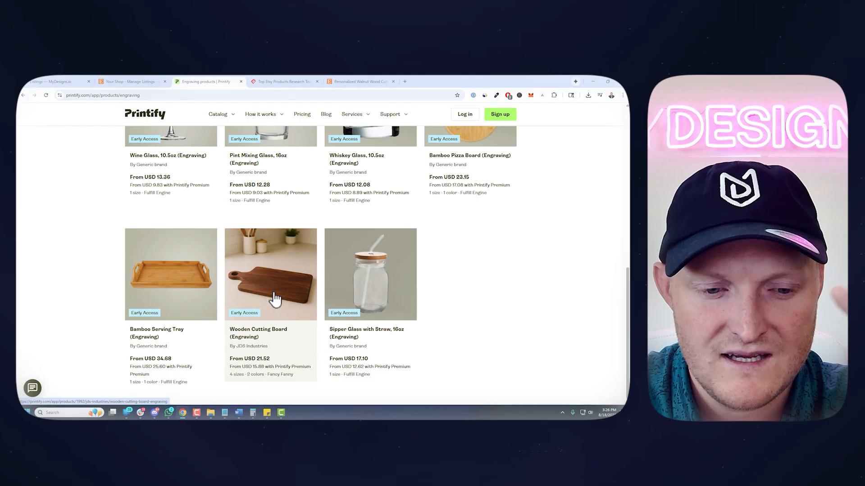
{"action": "mouse_move", "coordinate": [457, 262]}
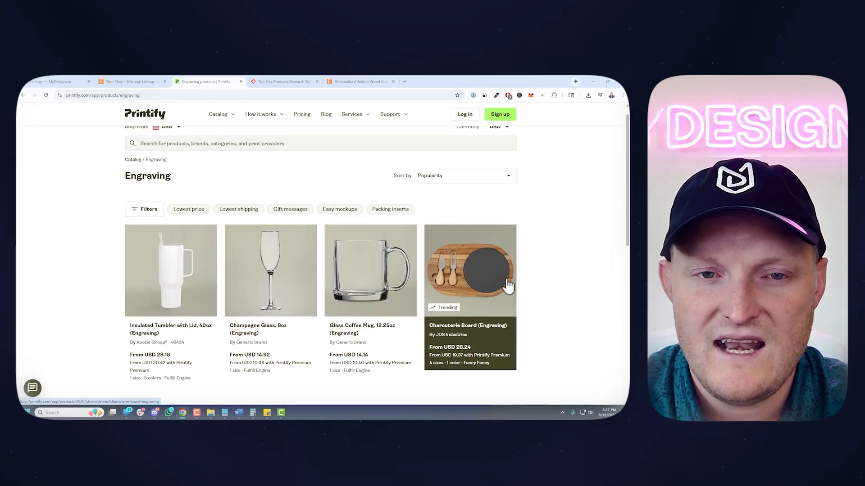
Show the Etsy research results for personalized cutting boards ranked by 7-day sales
{"action": "left_click", "coordinate": [283, 81]}
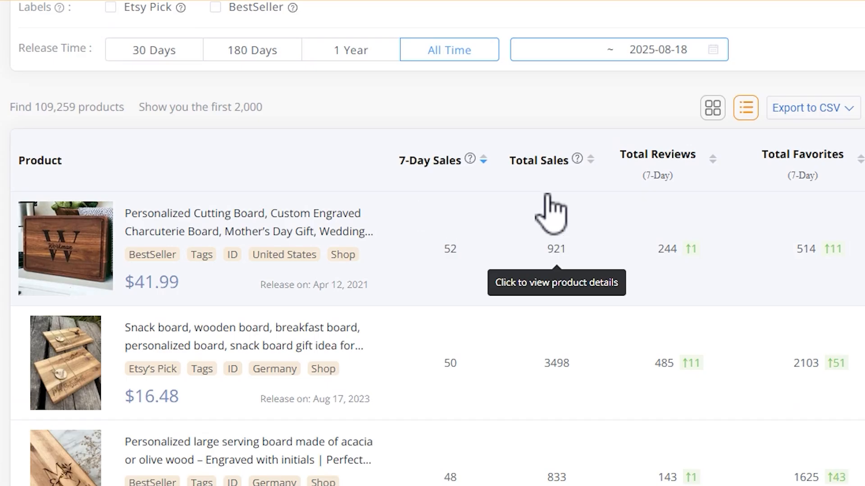
{"action": "mouse_move", "coordinate": [414, 229]}
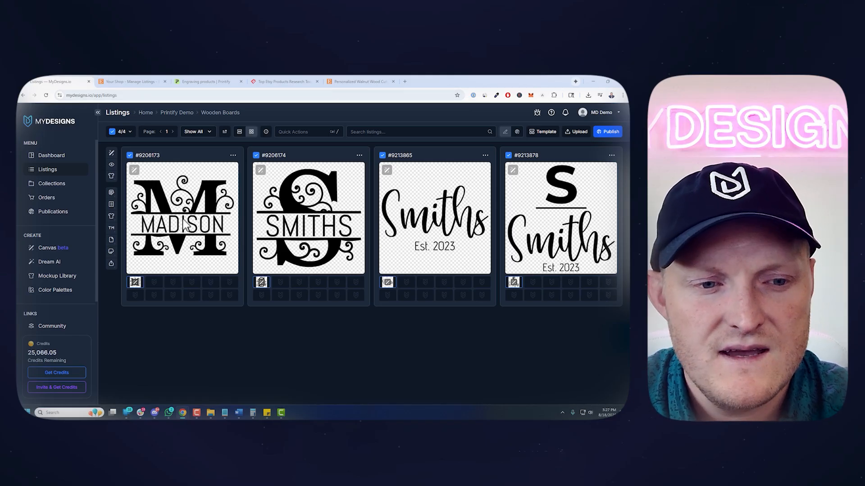
{"action": "mouse_move", "coordinate": [398, 223]}
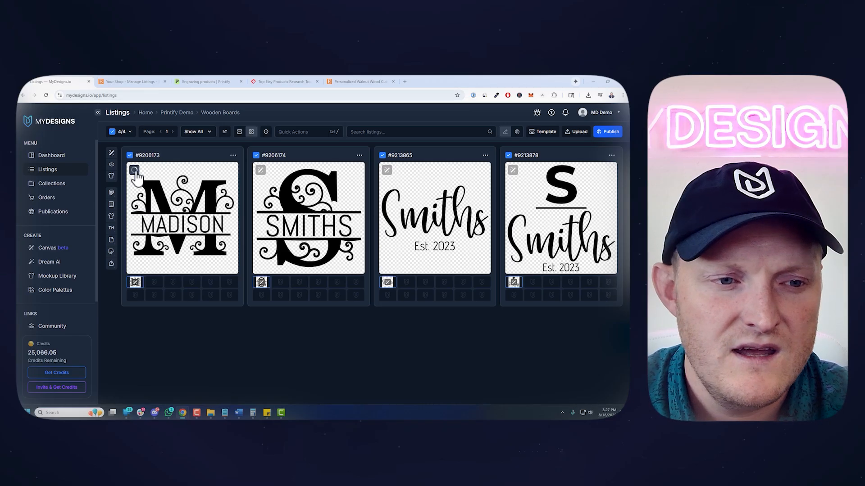
{"action": "left_click", "coordinate": [134, 170]}
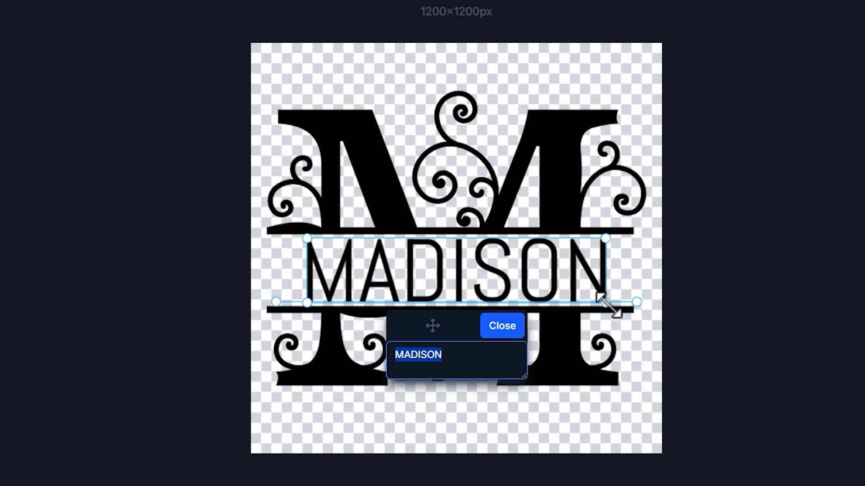
{"action": "type", "text": "TEST"}
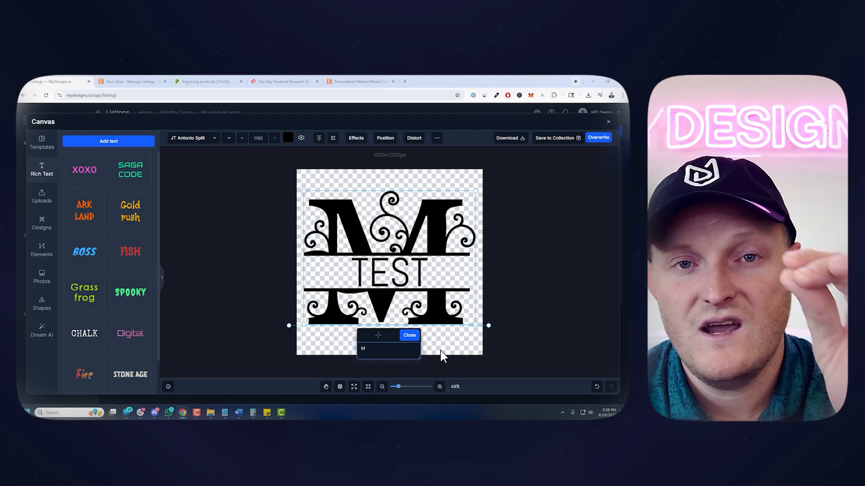
{"action": "mouse_move", "coordinate": [532, 232]}
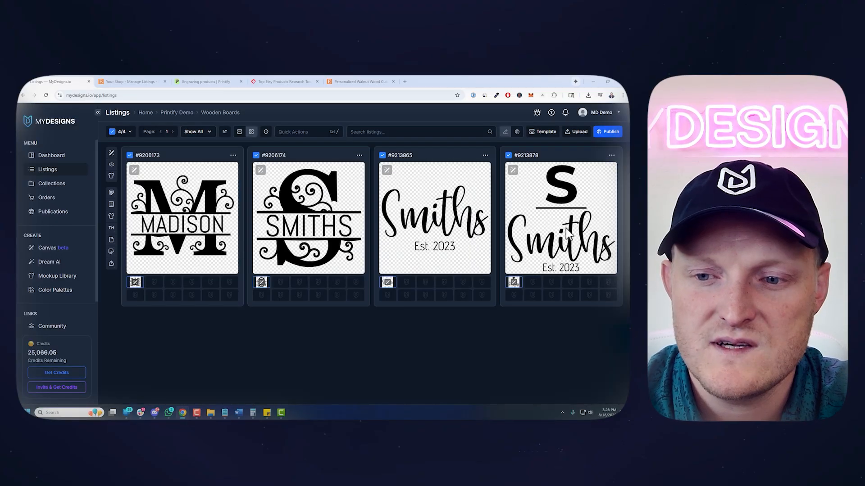
{"action": "mouse_move", "coordinate": [490, 263]}
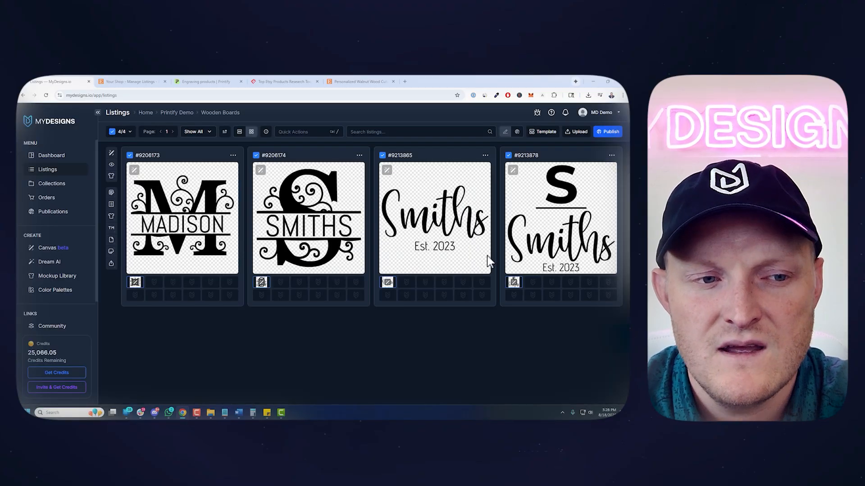
Show the four board listings in list view with their personalization and keyword fields
{"action": "left_click", "coordinate": [240, 132]}
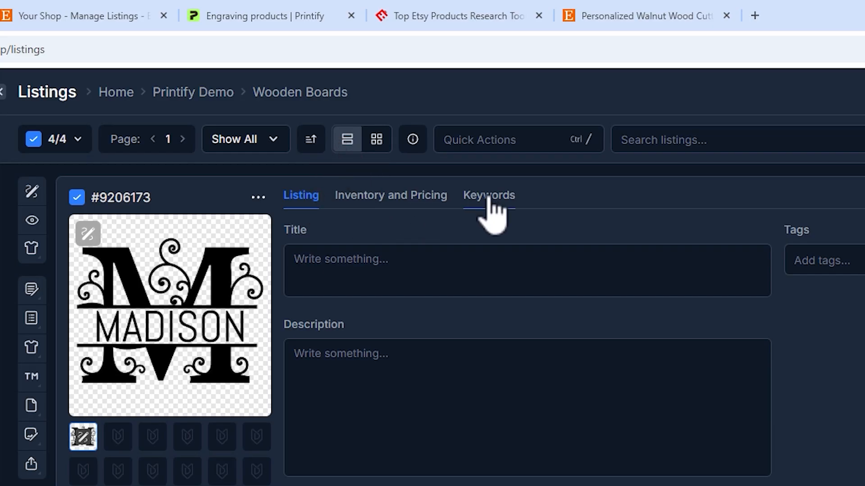
{"action": "left_click", "coordinate": [488, 195]}
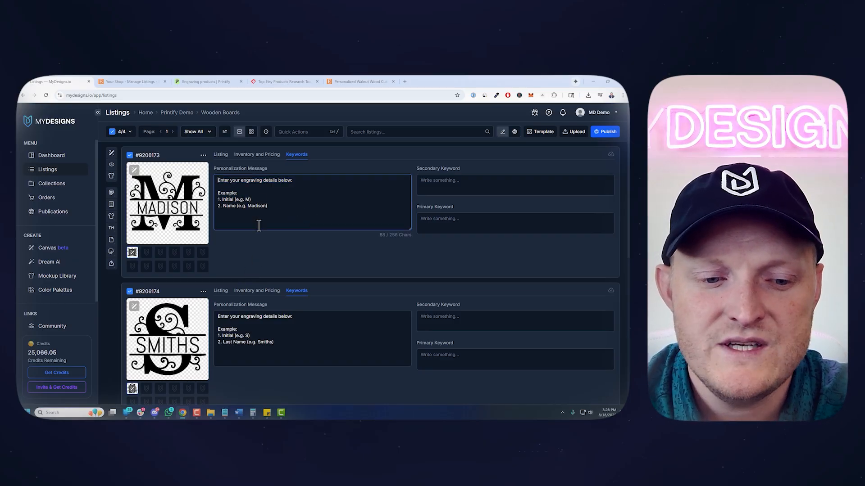
{"action": "mouse_move", "coordinate": [296, 222]}
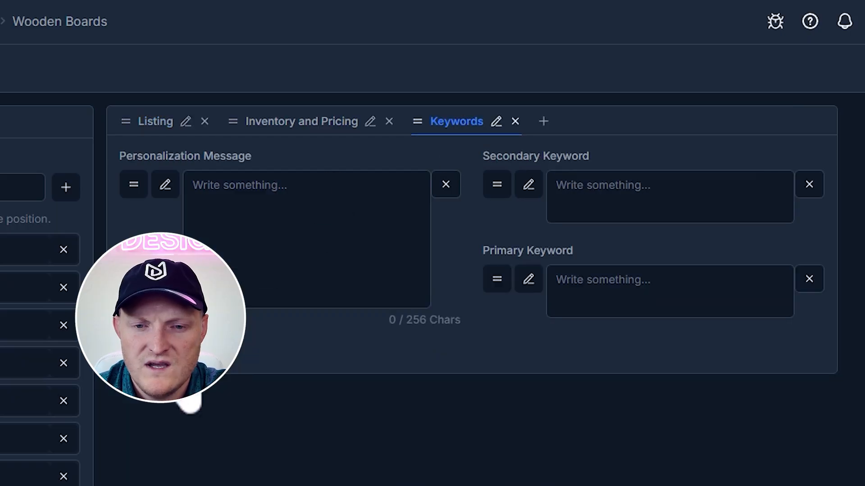
Try adding a multi-line custom field in Template Editor, discard it and return to Listings
{"action": "left_click", "coordinate": [342, 352]}
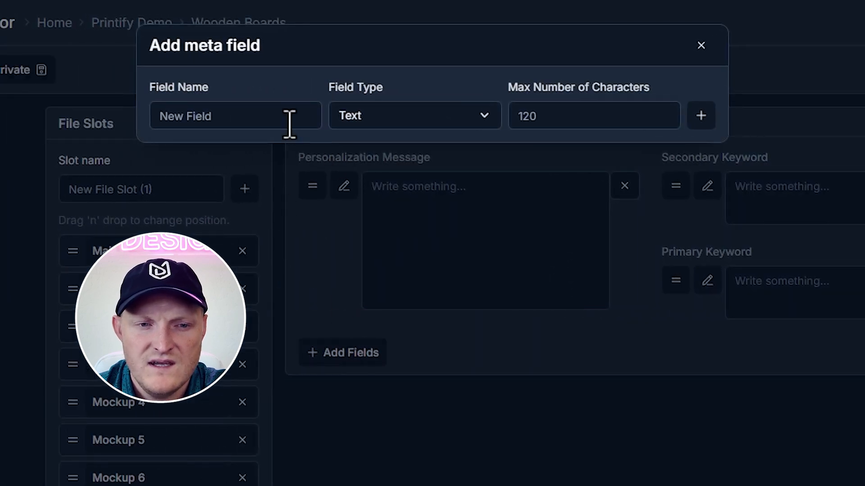
{"action": "left_click", "coordinate": [234, 116]}
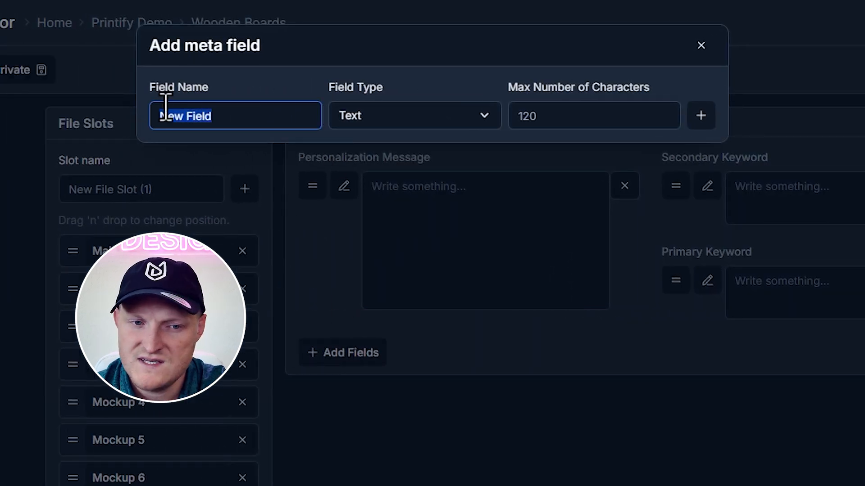
{"action": "left_click", "coordinate": [413, 115]}
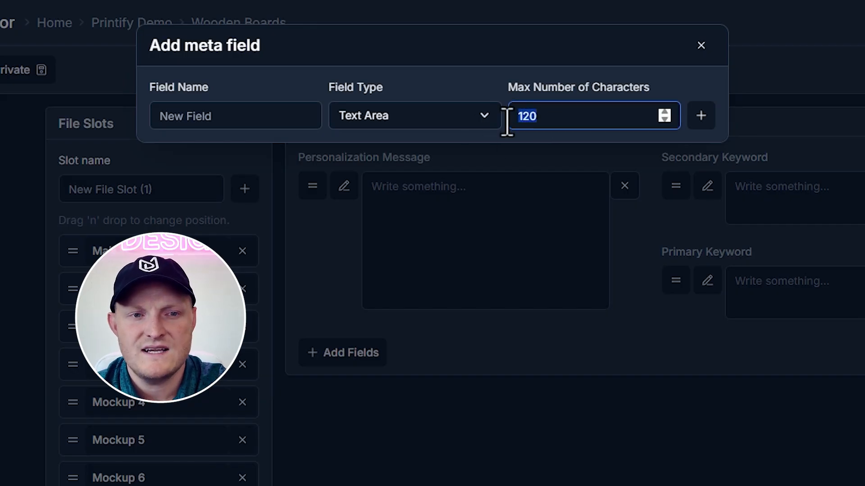
{"action": "left_click", "coordinate": [701, 116]}
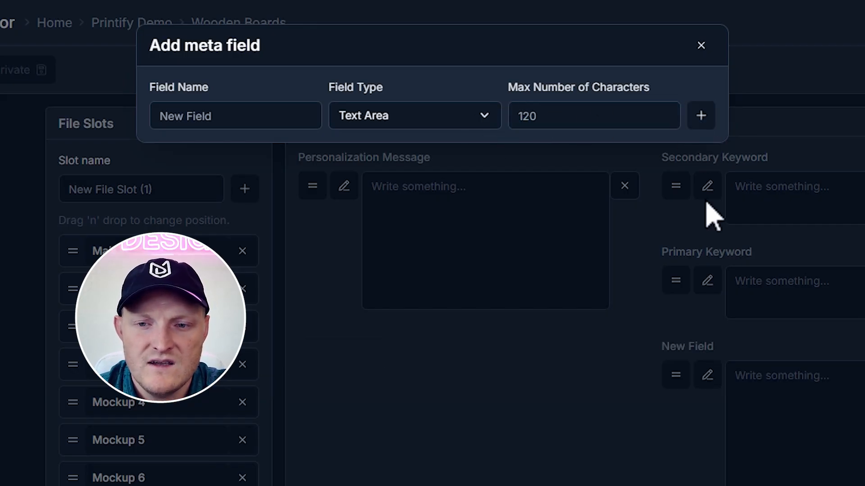
{"action": "left_click", "coordinate": [701, 45]}
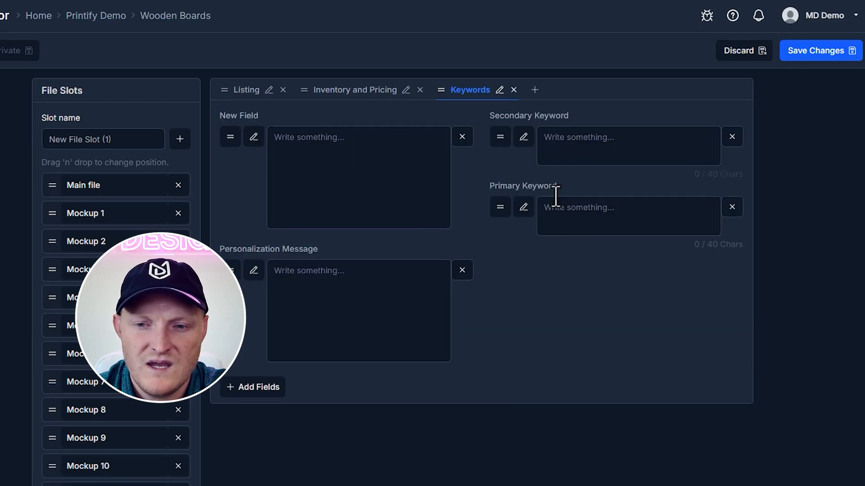
{"action": "left_click", "coordinate": [461, 136]}
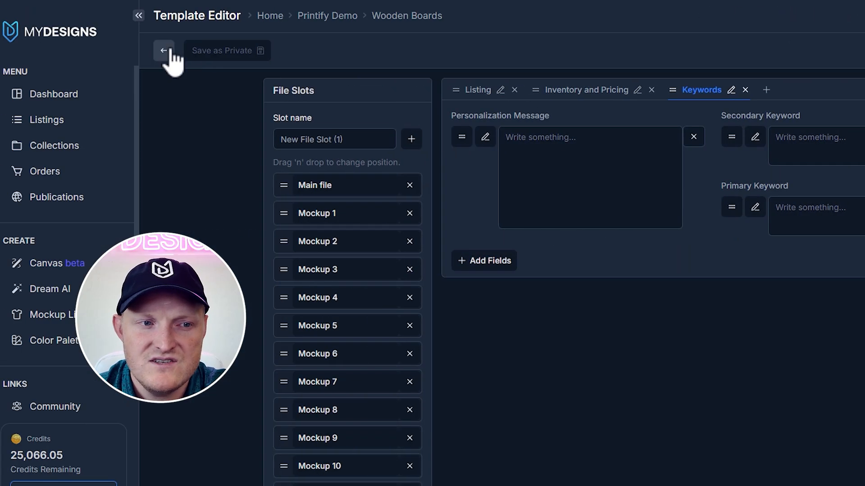
{"action": "left_click", "coordinate": [164, 51]}
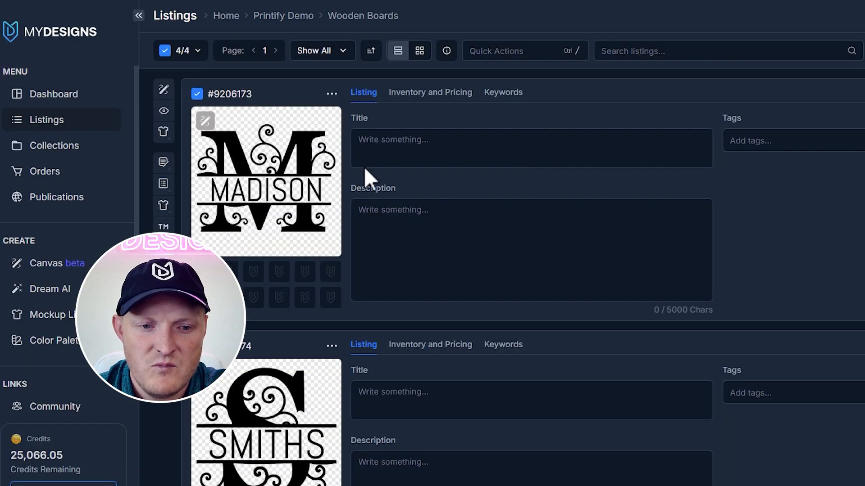
Browse the public publish profiles and expand Wooden Boards (Engraving) to show its four Printify products
{"action": "left_click", "coordinate": [502, 92]}
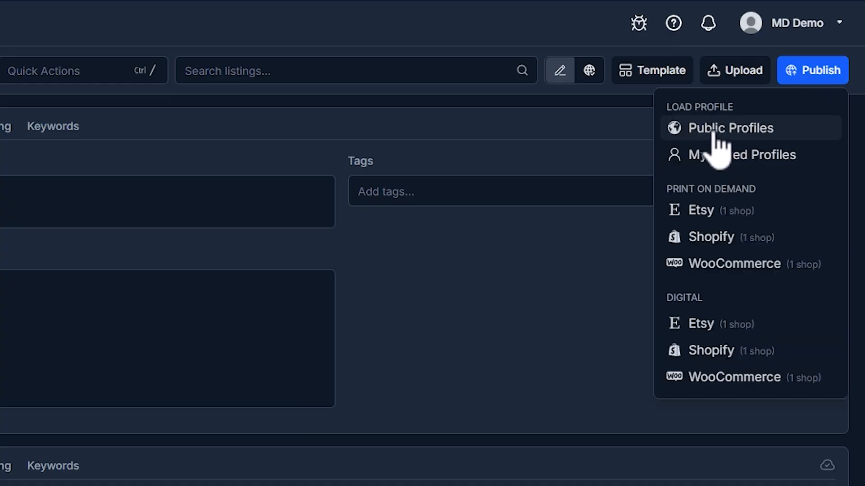
{"action": "left_click", "coordinate": [729, 127]}
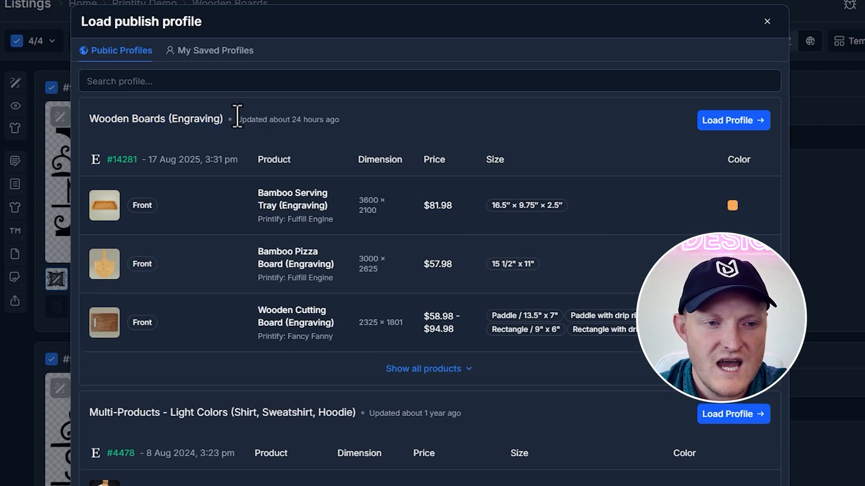
{"action": "left_click", "coordinate": [428, 81]}
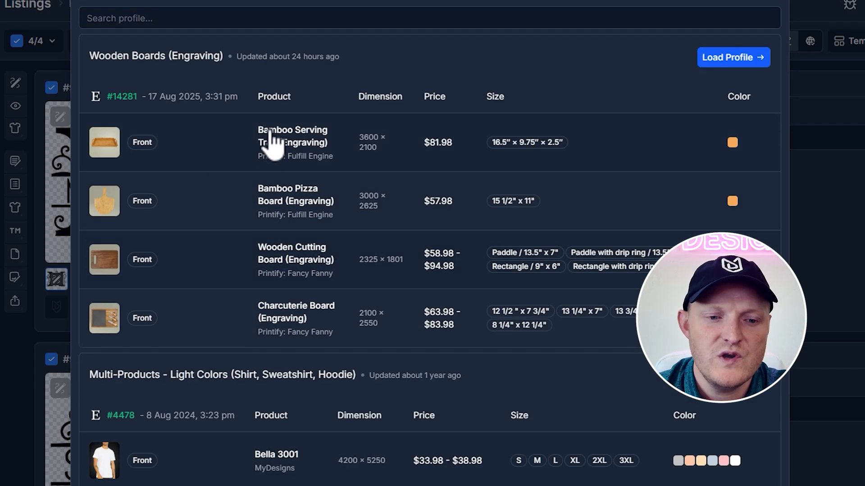
{"action": "mouse_move", "coordinate": [298, 320]}
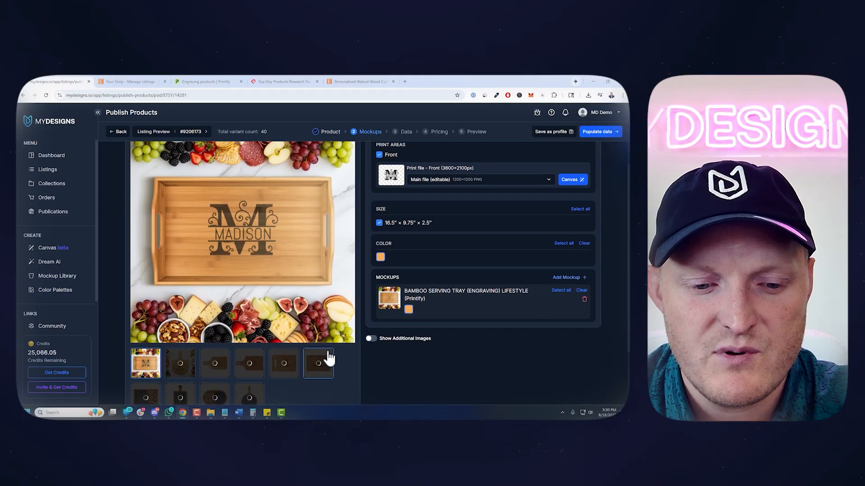
{"action": "scroll", "scroll_direction": "down", "scroll_amount": 3}
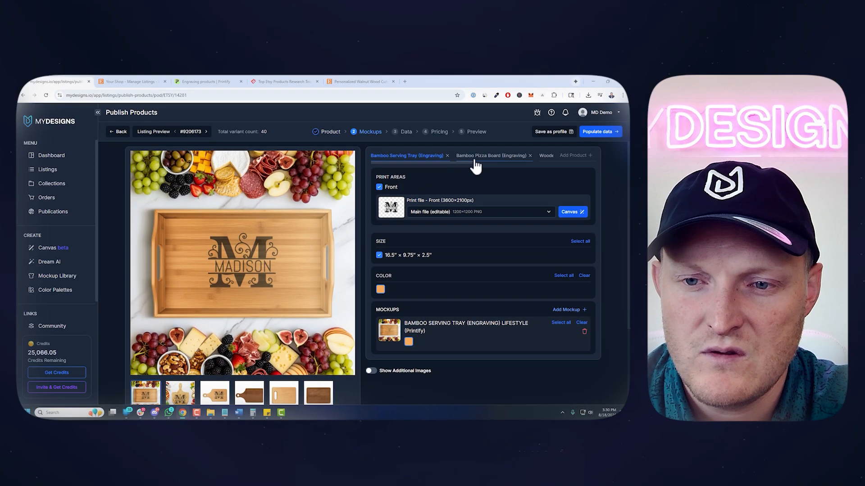
{"action": "left_click", "coordinate": [490, 155]}
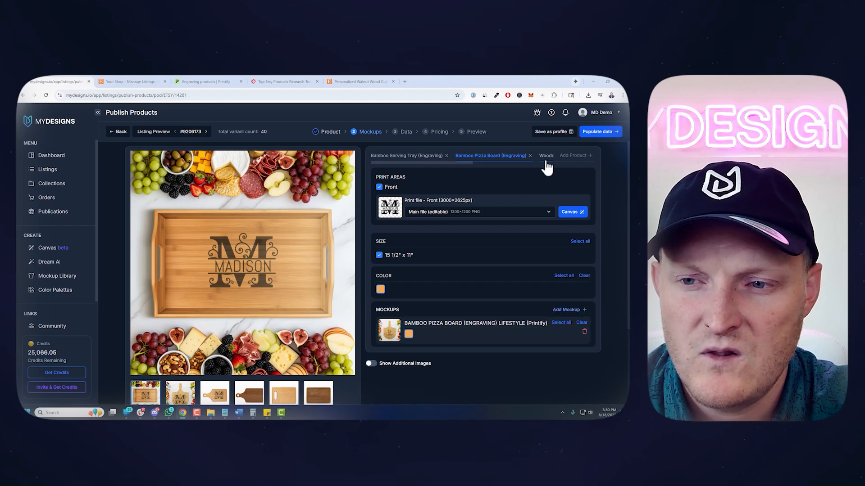
{"action": "left_click", "coordinate": [545, 156]}
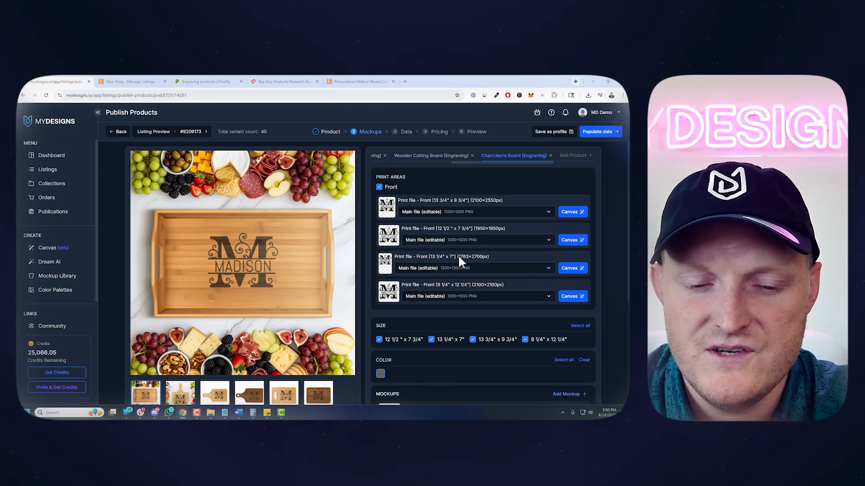
{"action": "scroll", "scroll_direction": "down", "scroll_amount": 3}
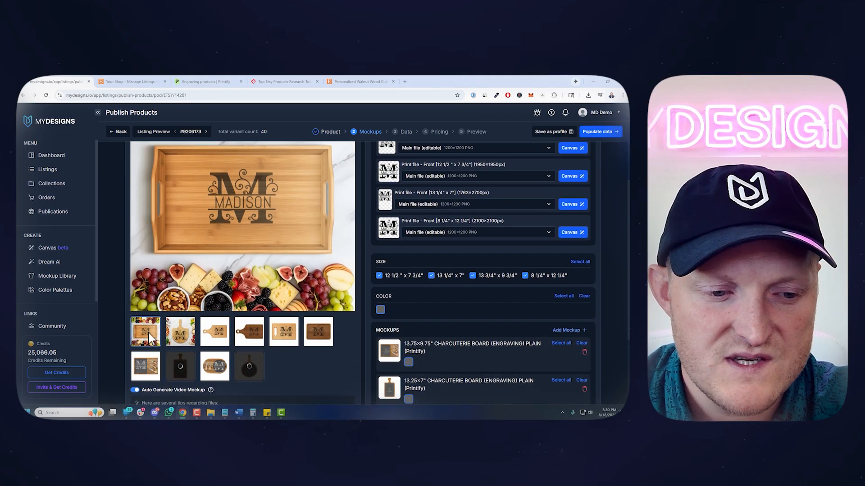
{"action": "scroll", "scroll_direction": "down", "scroll_amount": 3}
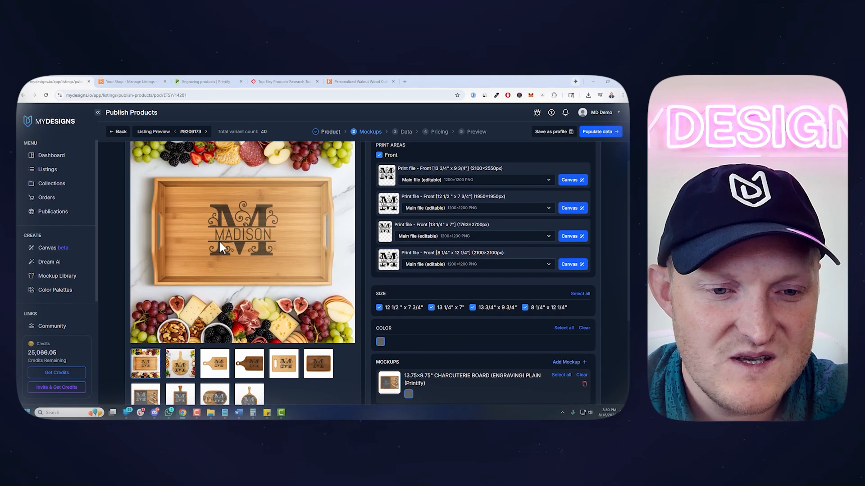
{"action": "left_click", "coordinate": [214, 362]}
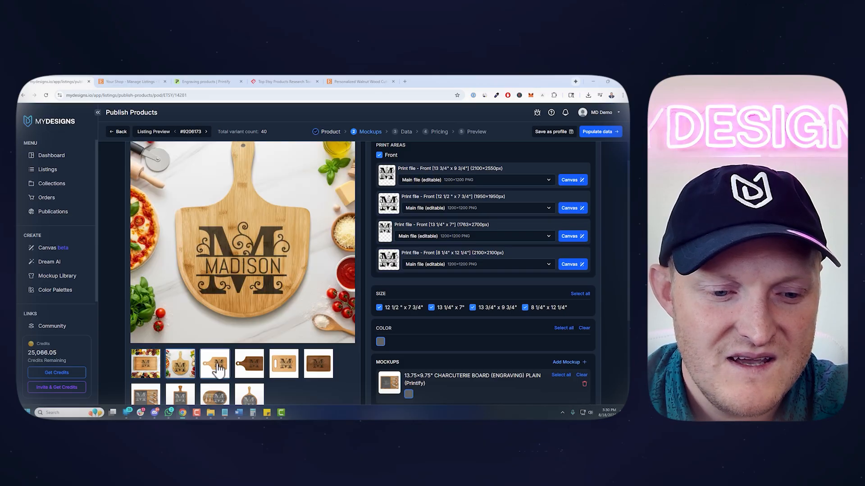
{"action": "left_click", "coordinate": [249, 363]}
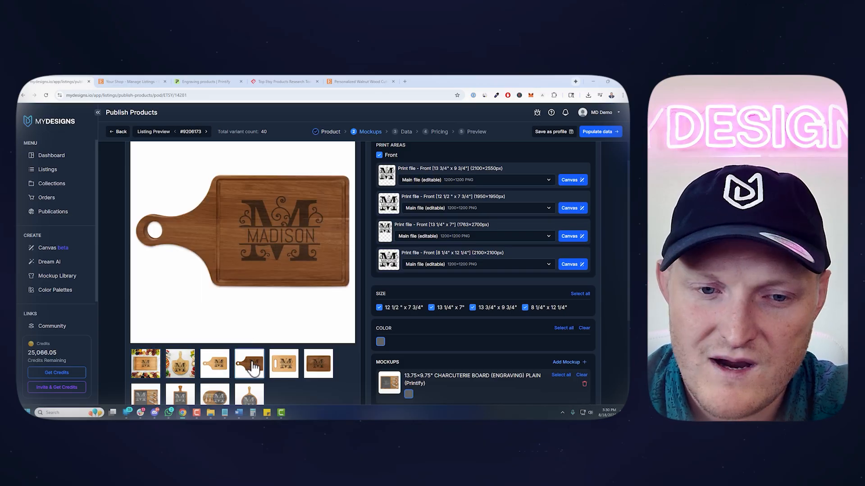
{"action": "left_click", "coordinate": [283, 363]}
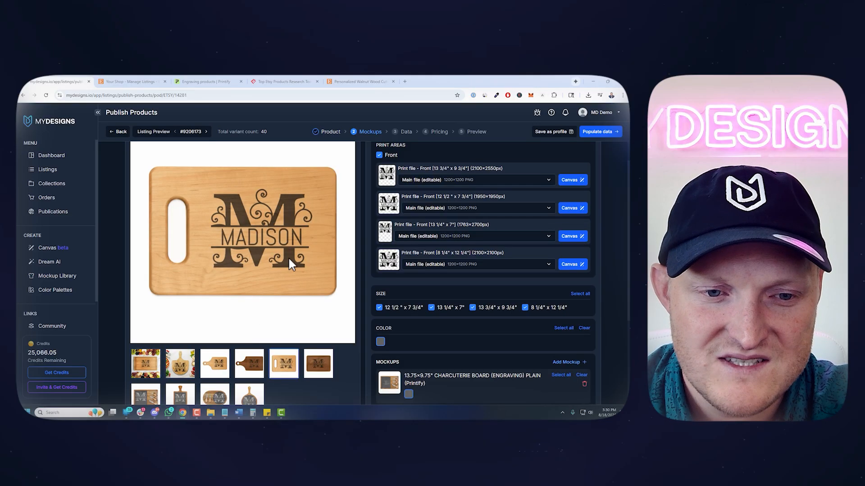
{"action": "scroll", "scroll_direction": "down", "scroll_amount": 3}
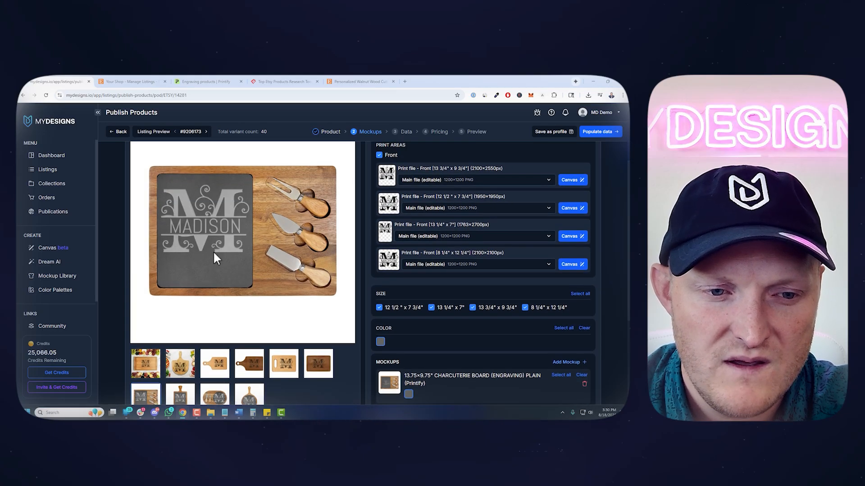
{"action": "scroll", "scroll_direction": "down", "scroll_amount": 3}
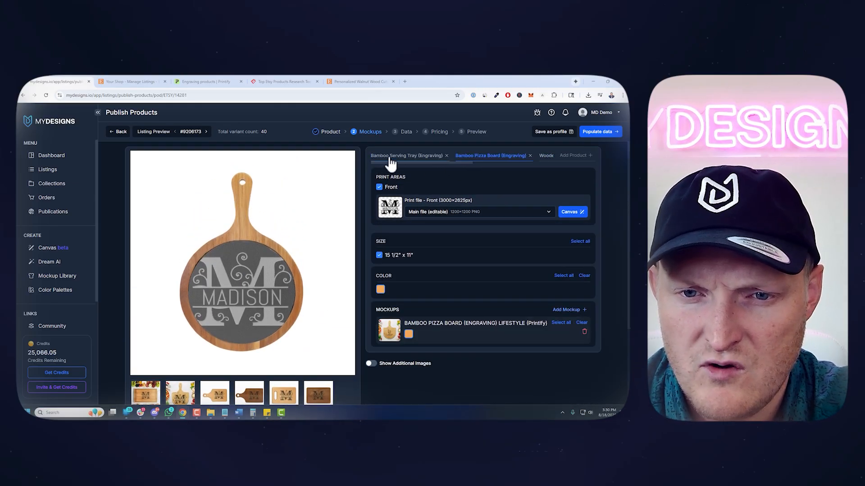
{"action": "left_click", "coordinate": [406, 156]}
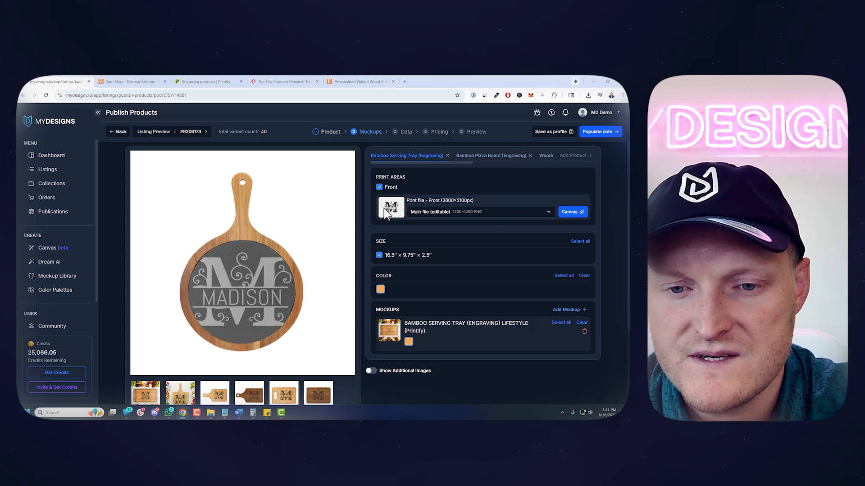
Check the MADISON, SMITHS and script Smiths designs on the serving tray print file and save it
{"action": "left_click", "coordinate": [570, 212]}
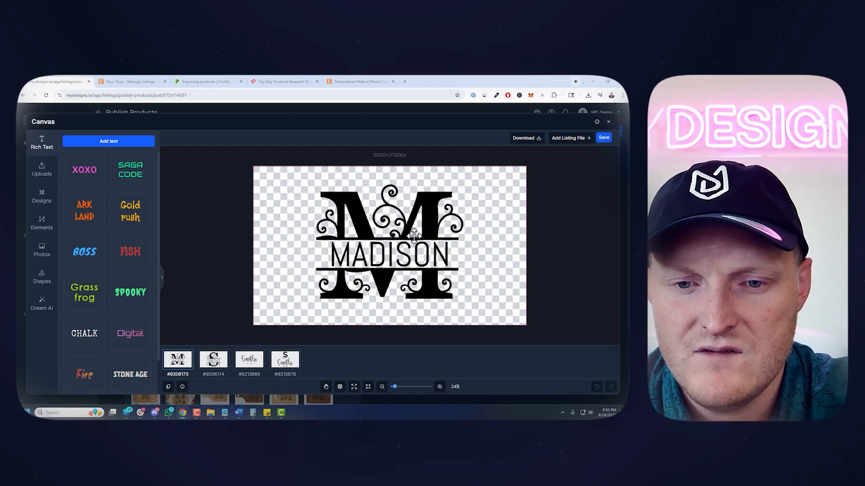
{"action": "left_click", "coordinate": [389, 245]}
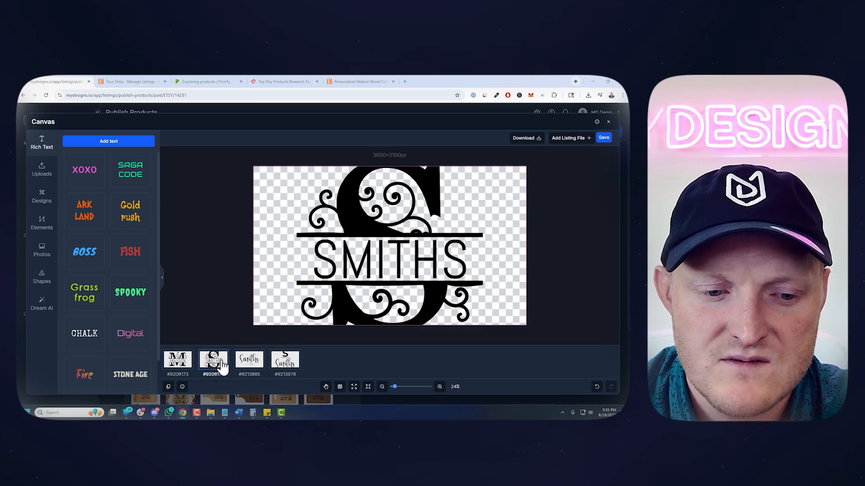
{"action": "left_click", "coordinate": [213, 361]}
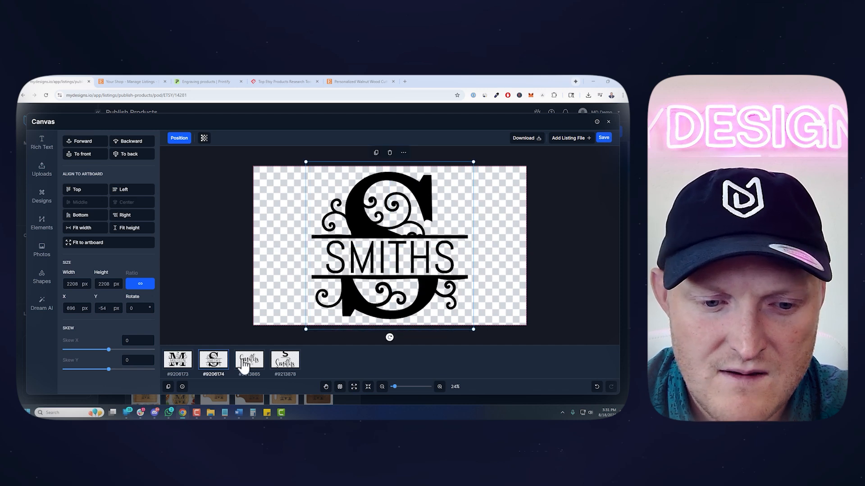
{"action": "left_click", "coordinate": [284, 362]}
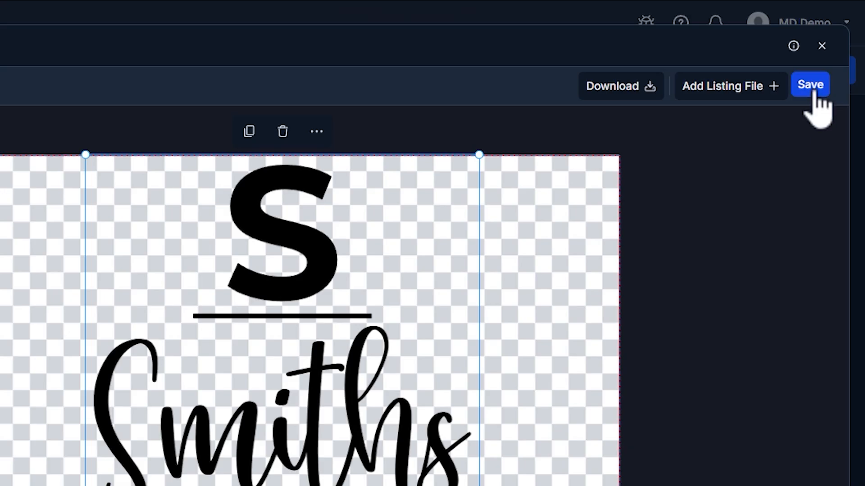
{"action": "left_click", "coordinate": [810, 85]}
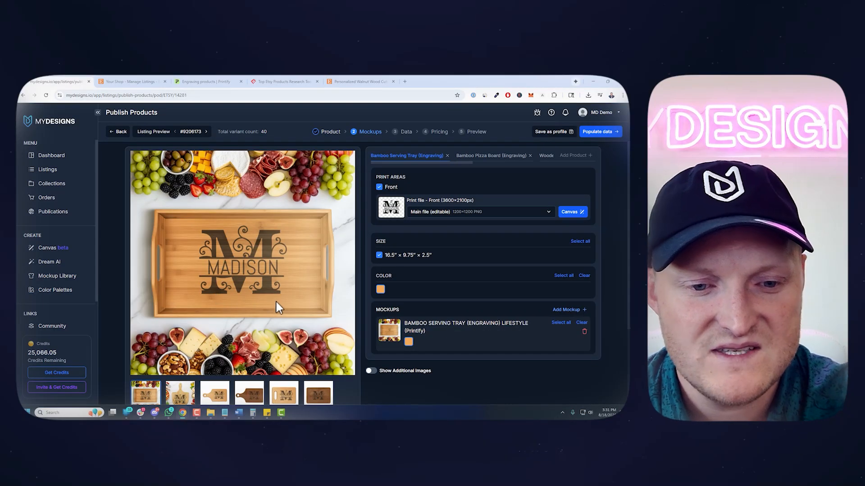
Sync the monogram placement across all designs on the Bamboo Pizza Board print file
{"action": "left_click", "coordinate": [490, 155]}
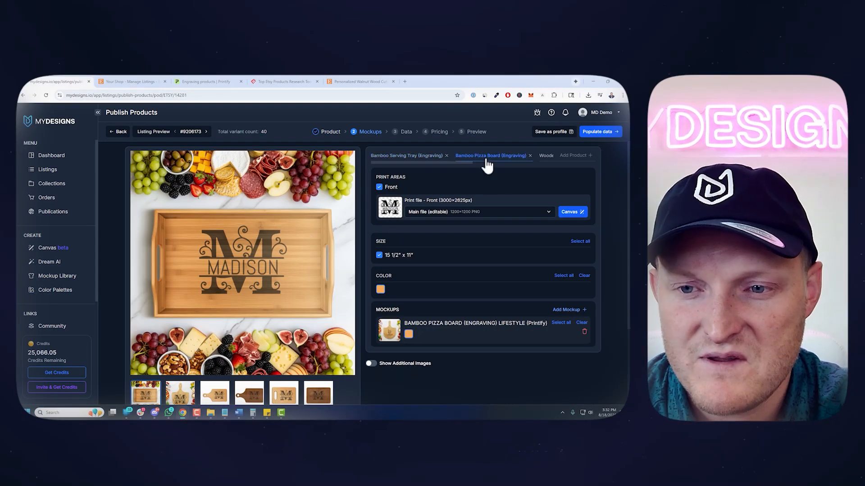
{"action": "left_click", "coordinate": [569, 212]}
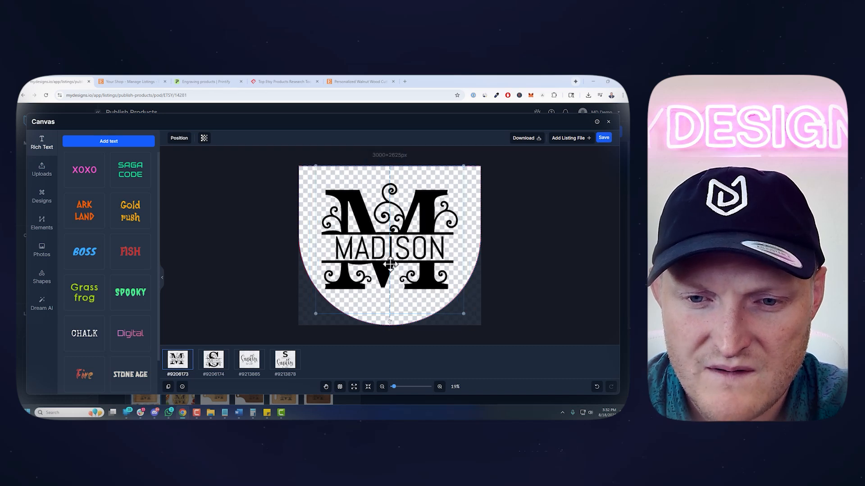
{"action": "right_click", "coordinate": [389, 264]}
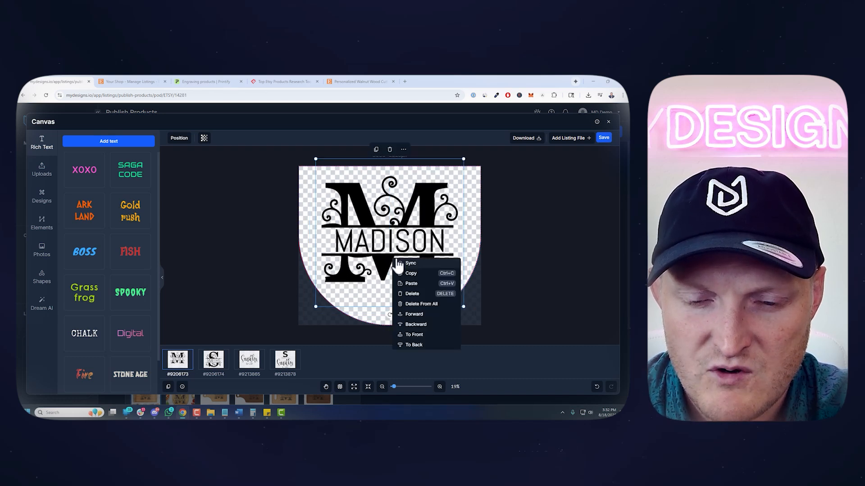
{"action": "left_click", "coordinate": [212, 359]}
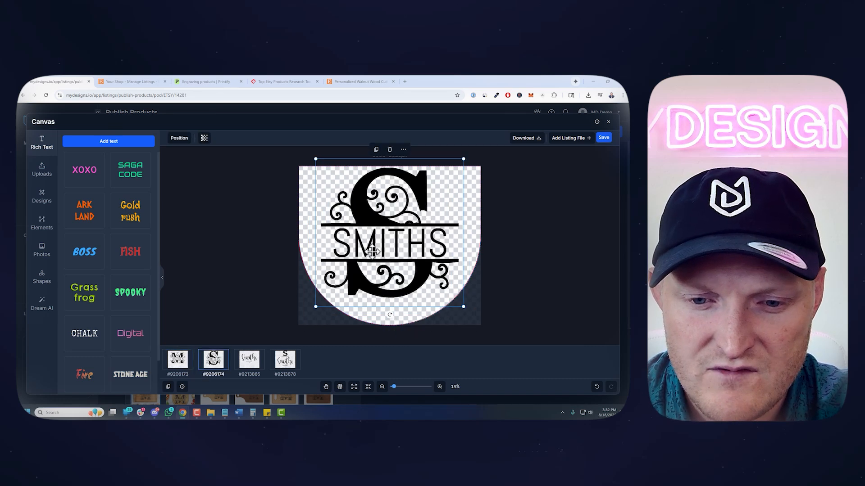
Verify the Smiths Est 2023 and S Smiths designs fit, save the file and preview a pizza board mockup
{"action": "left_click", "coordinate": [249, 360]}
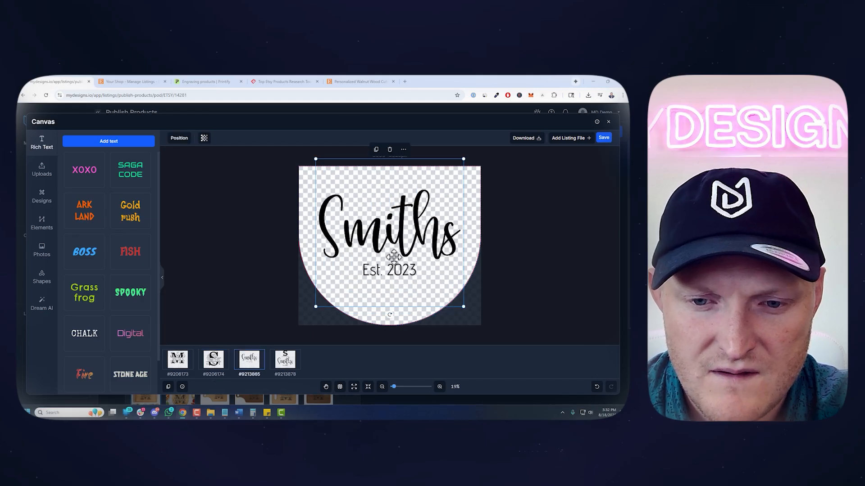
{"action": "left_click", "coordinate": [285, 359]}
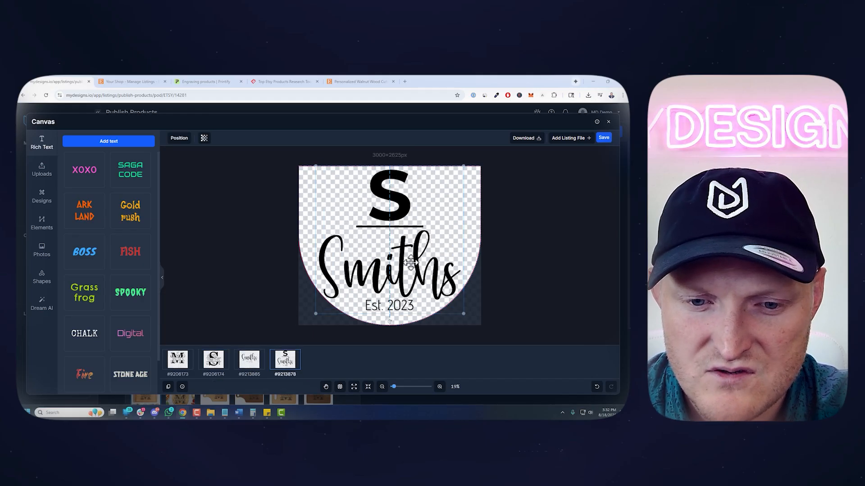
{"action": "left_click", "coordinate": [608, 121]}
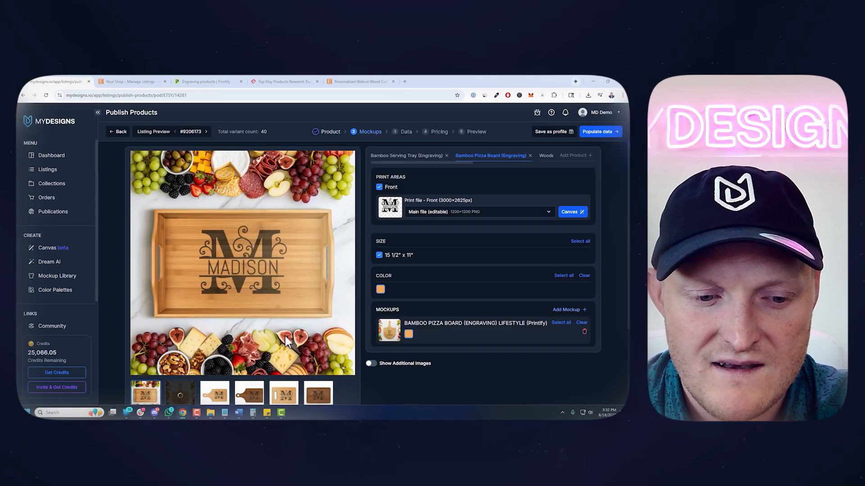
{"action": "scroll", "scroll_direction": "down", "scroll_amount": 3}
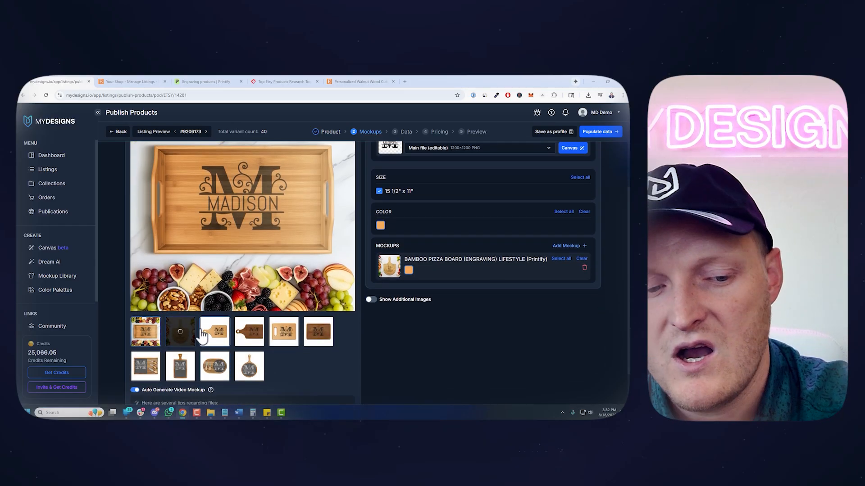
{"action": "left_click", "coordinate": [179, 331]}
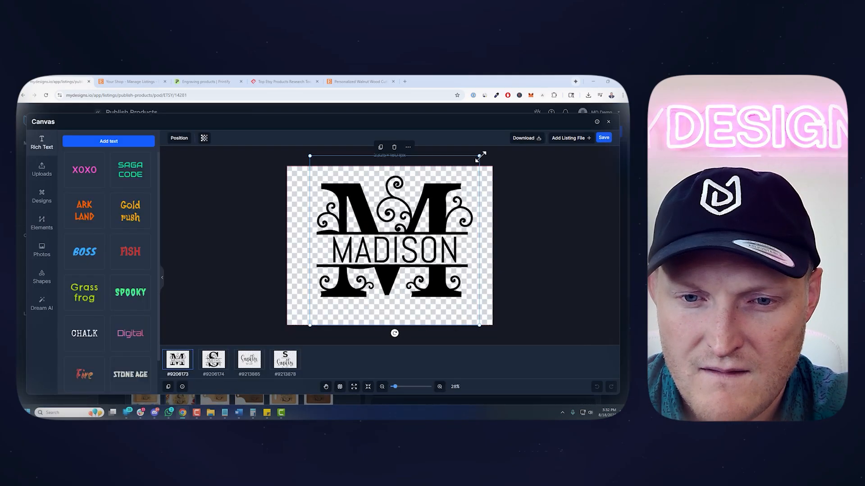
Enlarge the MADISON monogram on the paddle artboard, check the S Smiths Est. 2023 design and close the canvas
{"action": "left_click_drag", "start_coordinate": [392, 245], "coordinate": [392, 254]}
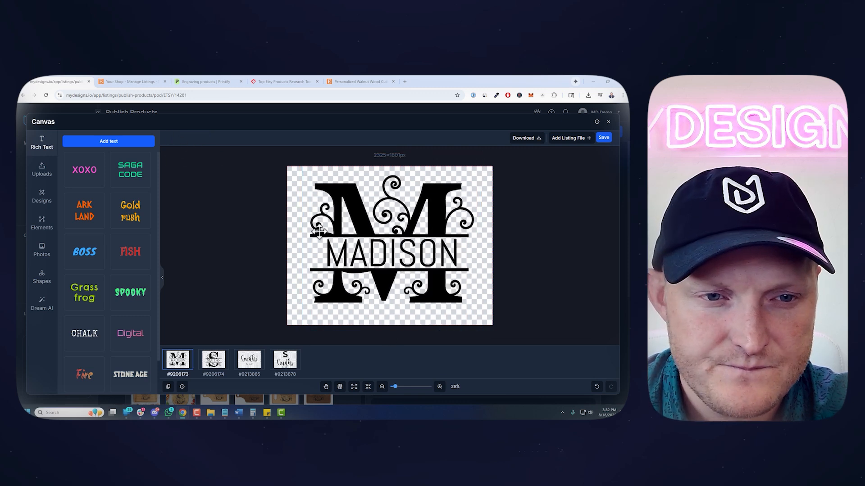
{"action": "left_click", "coordinate": [389, 245]}
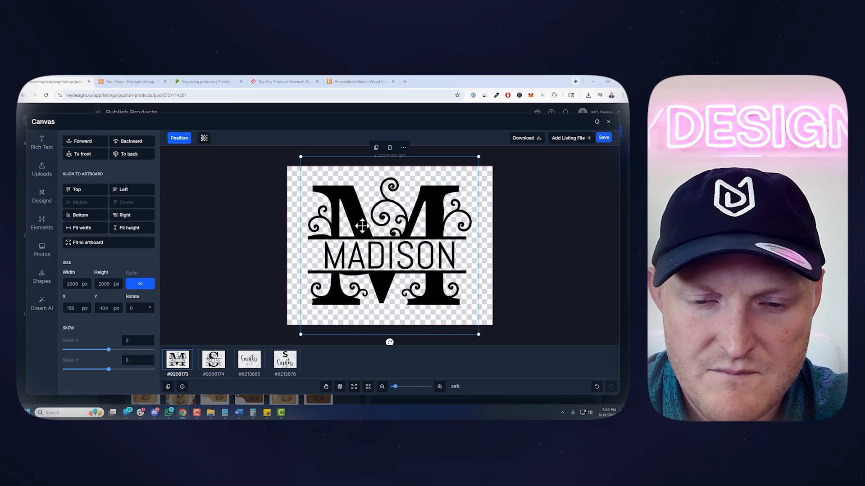
{"action": "left_click", "coordinate": [213, 358]}
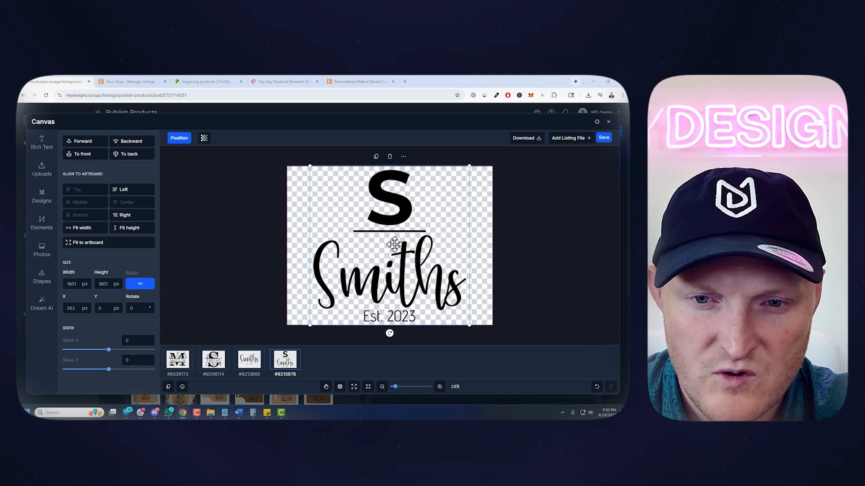
{"action": "left_click", "coordinate": [607, 122]}
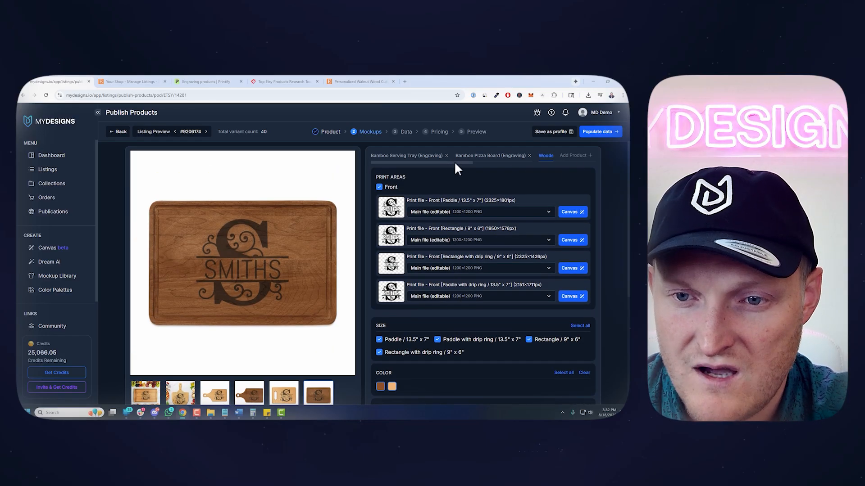
Review the Charcuterie Board (Engraving) mockups and print areas
{"action": "left_click", "coordinate": [512, 155]}
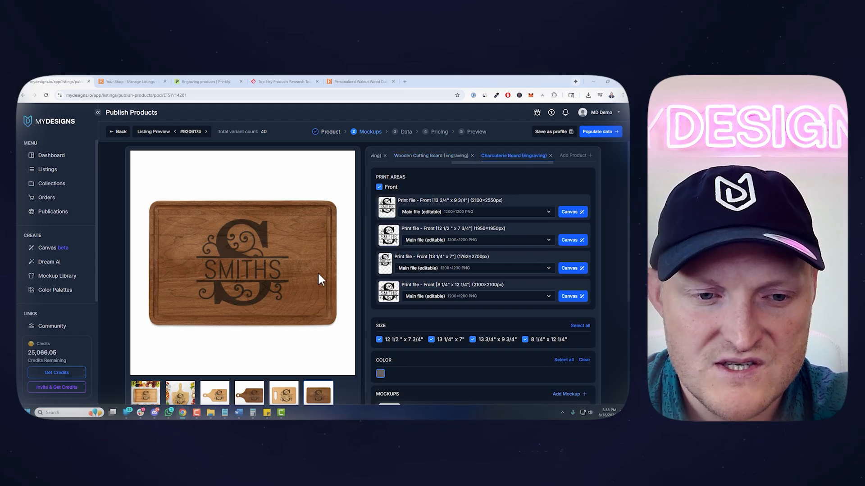
{"action": "scroll", "scroll_direction": "down", "scroll_amount": 3}
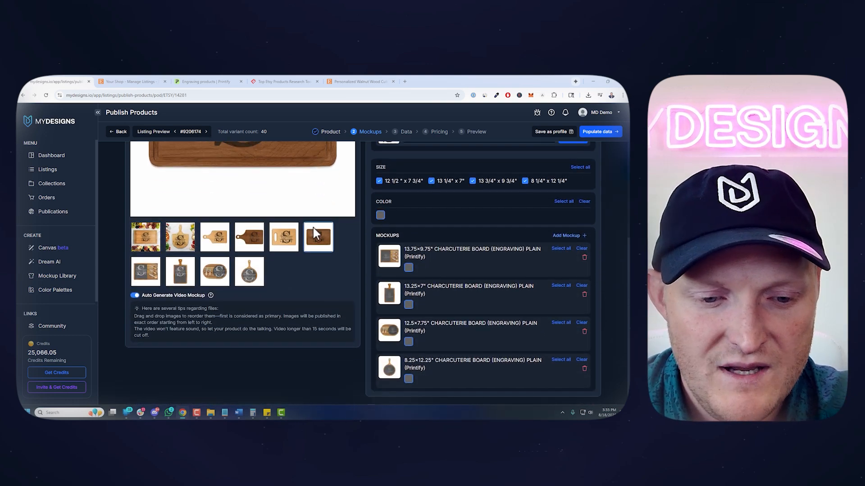
{"action": "left_click", "coordinate": [512, 155]}
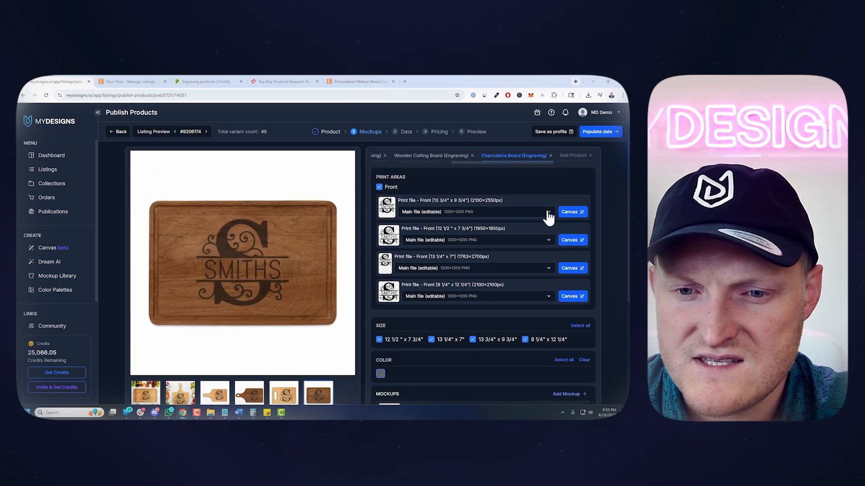
Preview the SMITHS, Smiths Est. 2023 and S Smiths designs on the first charcuterie print file
{"action": "left_click", "coordinate": [569, 211]}
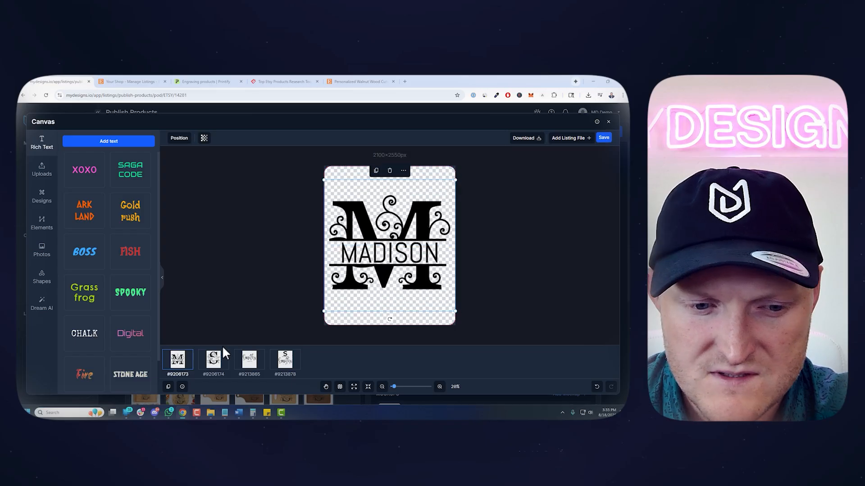
{"action": "left_click", "coordinate": [212, 360]}
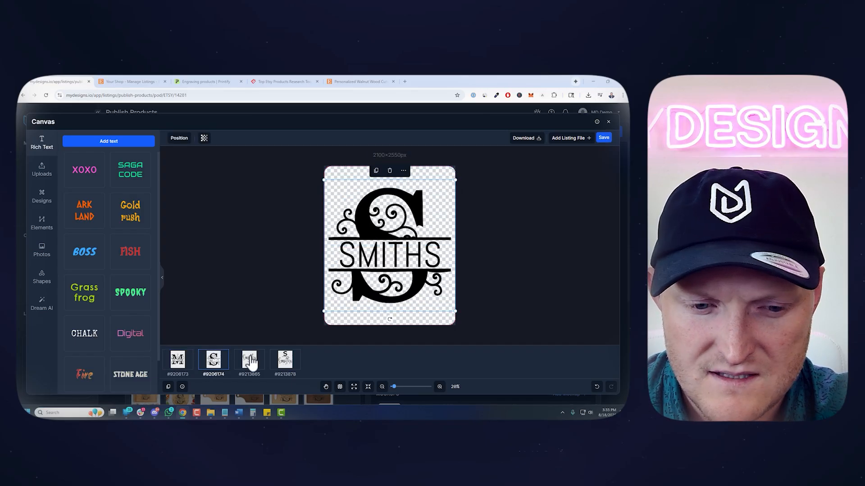
{"action": "left_click", "coordinate": [248, 359]}
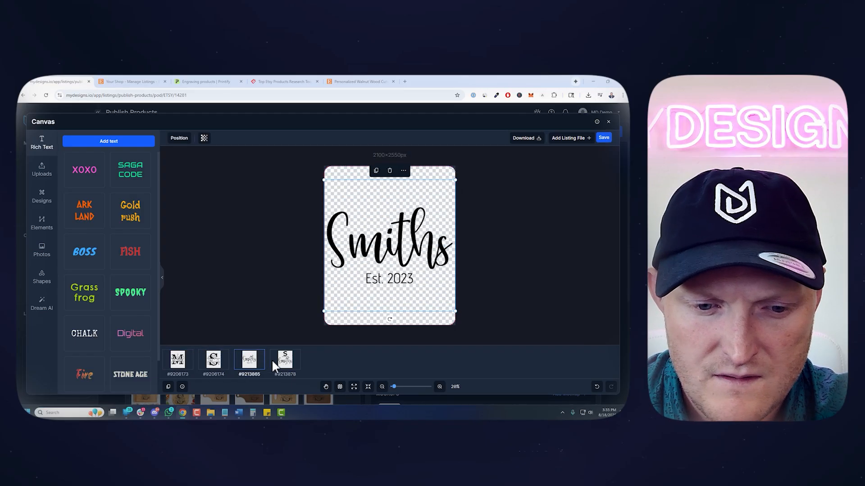
{"action": "left_click", "coordinate": [284, 359]}
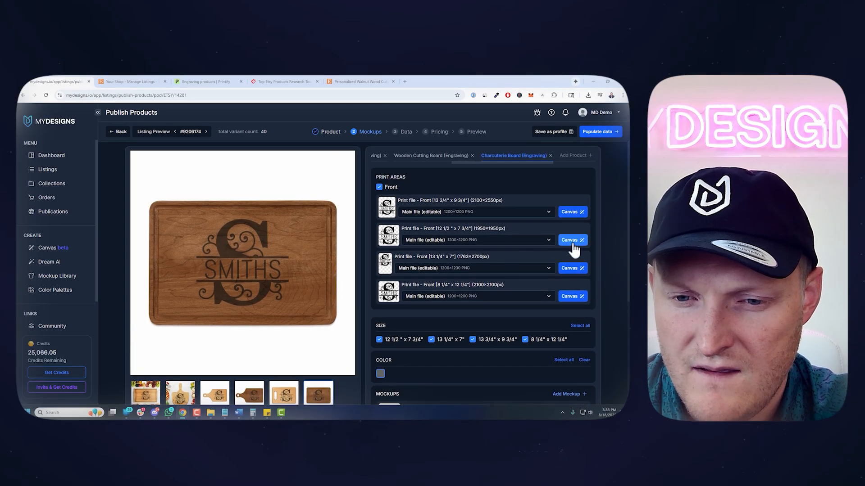
Preview the MADISON and SMITHS monograms on the round charcuterie print file
{"action": "left_click", "coordinate": [570, 240]}
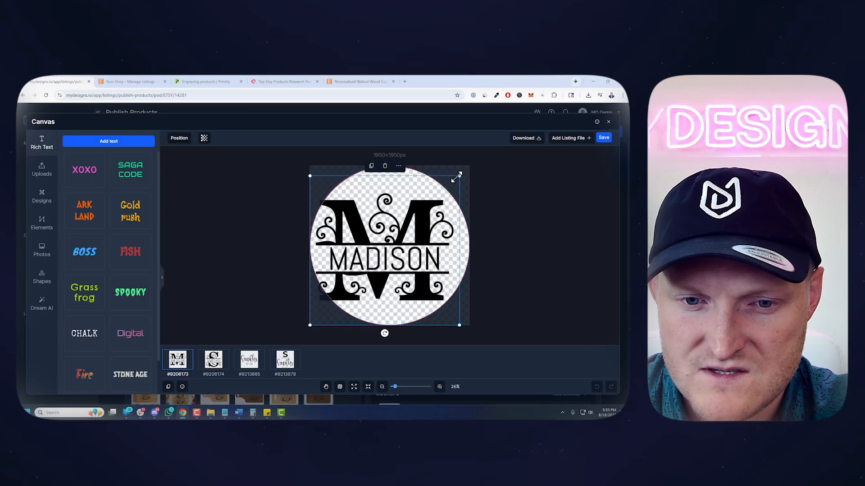
{"action": "left_click", "coordinate": [462, 179]}
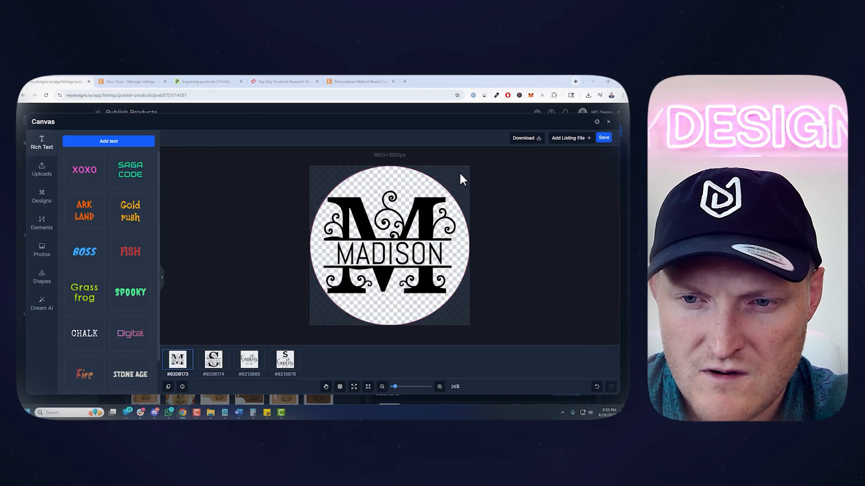
{"action": "left_click", "coordinate": [389, 245]}
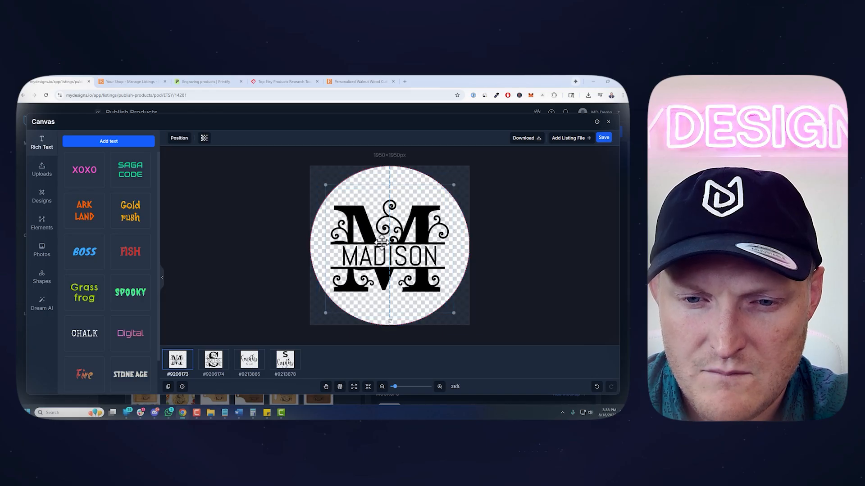
{"action": "left_click", "coordinate": [213, 360]}
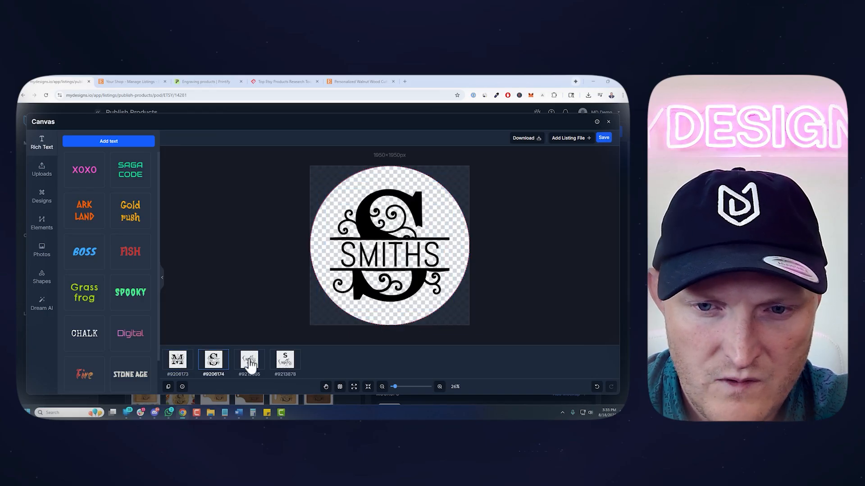
{"action": "left_click", "coordinate": [608, 122]}
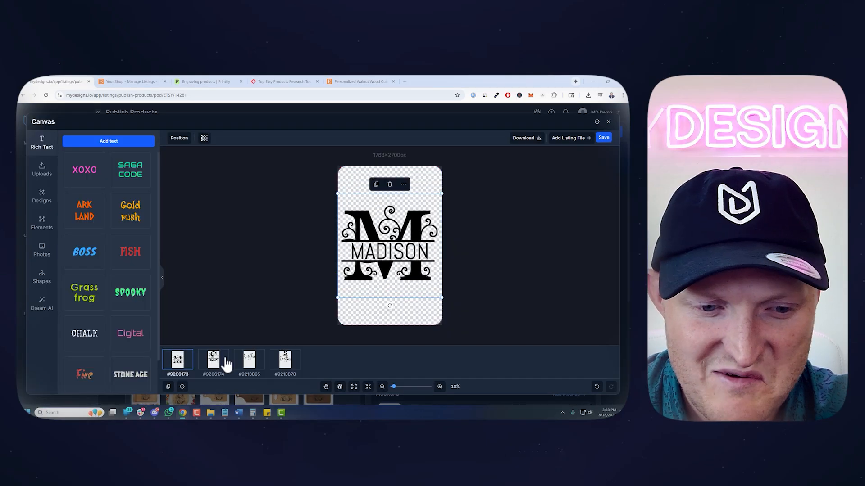
Check all four designs on the tall file, resize the oversized MADISON monogram and save
{"action": "left_click", "coordinate": [249, 360]}
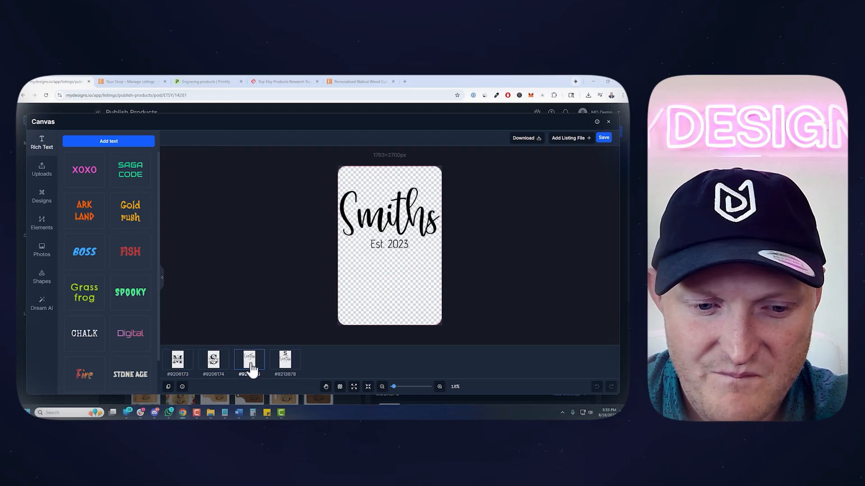
{"action": "left_click", "coordinate": [286, 359]}
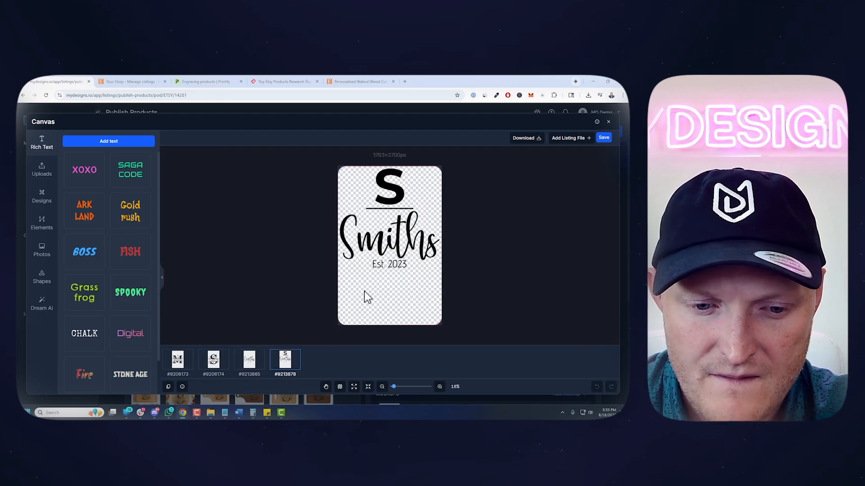
{"action": "left_click", "coordinate": [389, 242]}
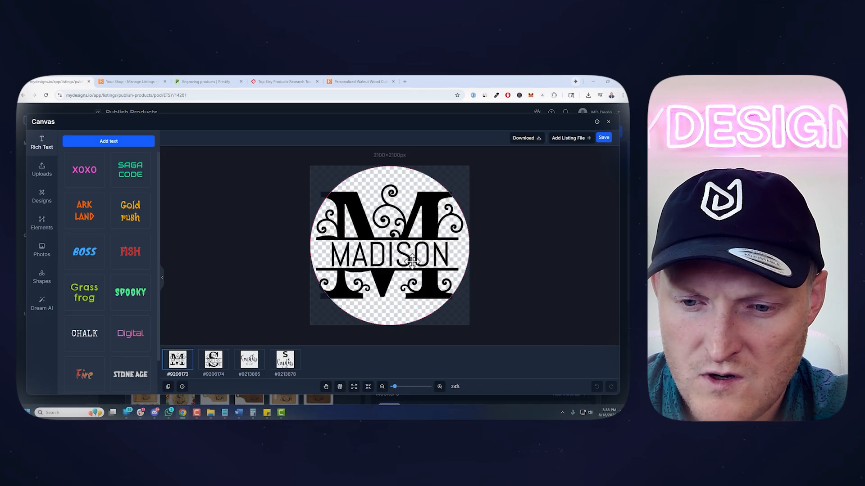
{"action": "left_click", "coordinate": [389, 246]}
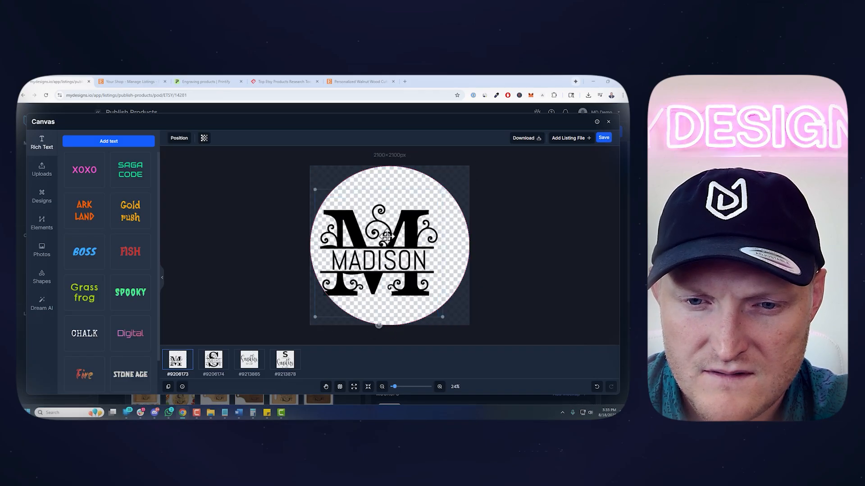
{"action": "left_click", "coordinate": [212, 360]}
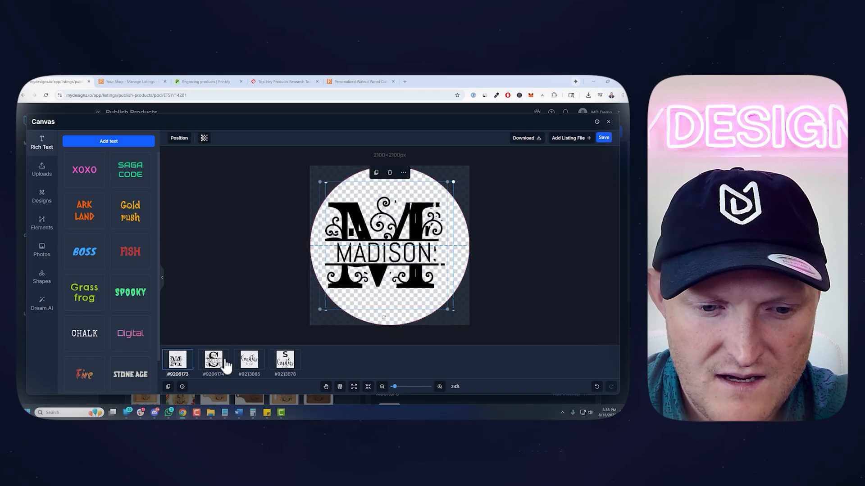
{"action": "left_click", "coordinate": [285, 359]}
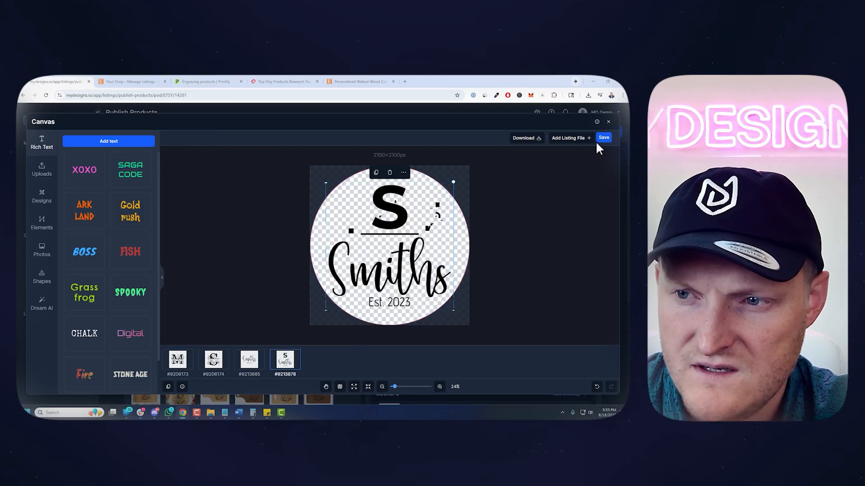
{"action": "left_click", "coordinate": [609, 122]}
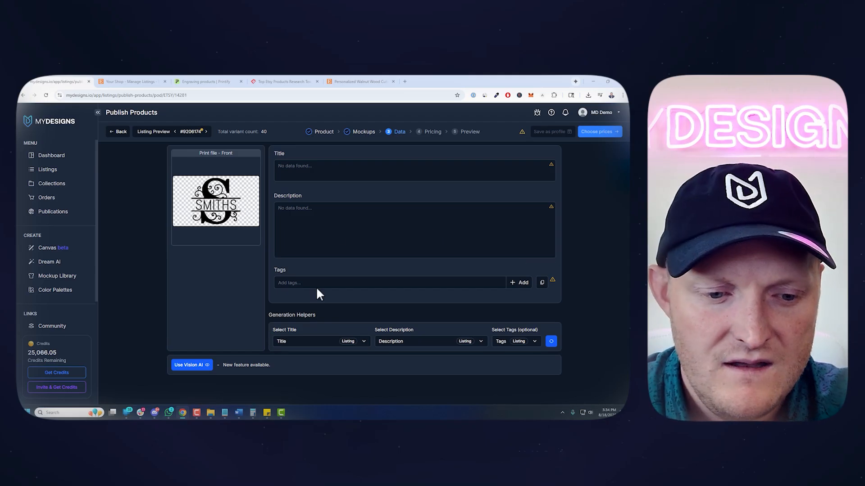
Start Vision AI generation for the listing and switch the model to MD 2.5
{"action": "left_click", "coordinate": [413, 170]}
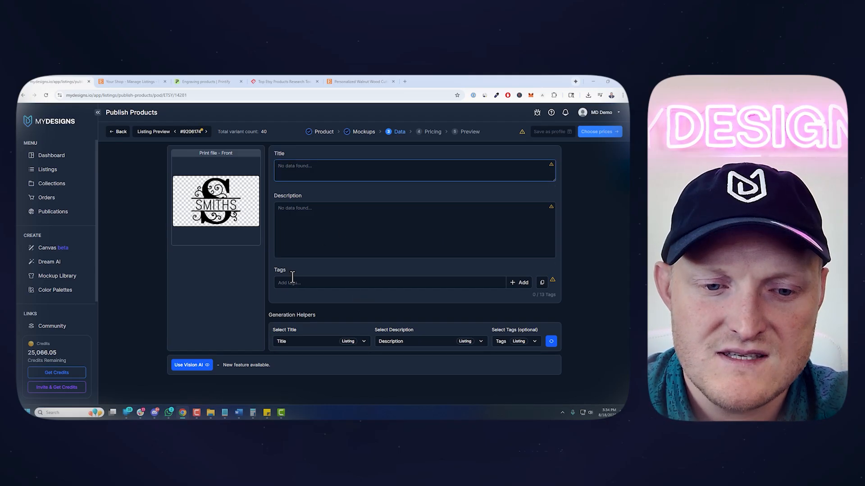
{"action": "left_click", "coordinate": [189, 365]}
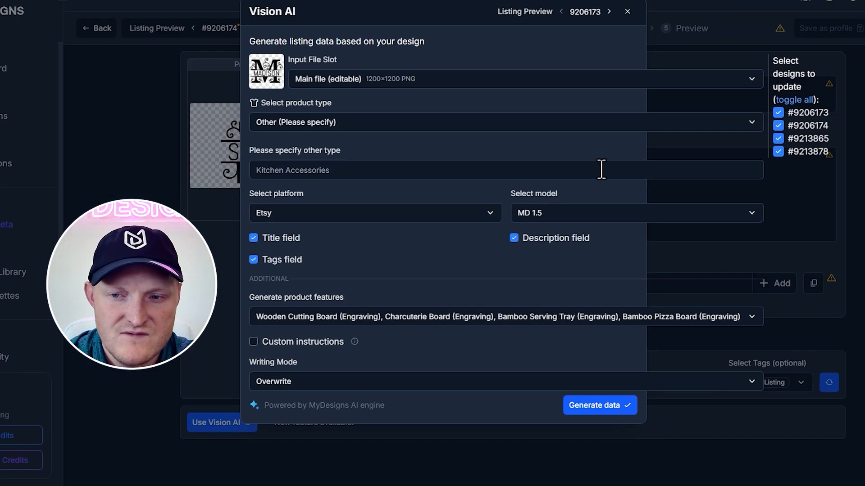
{"action": "mouse_move", "coordinate": [483, 377]}
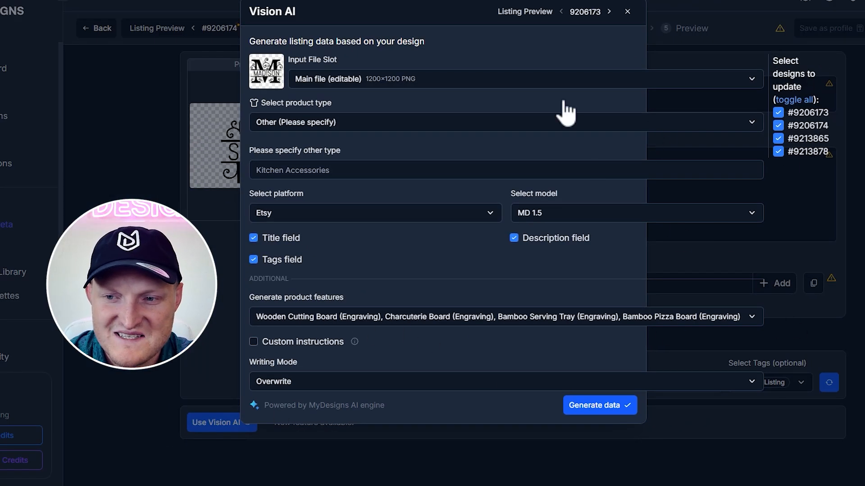
{"action": "mouse_move", "coordinate": [544, 234]}
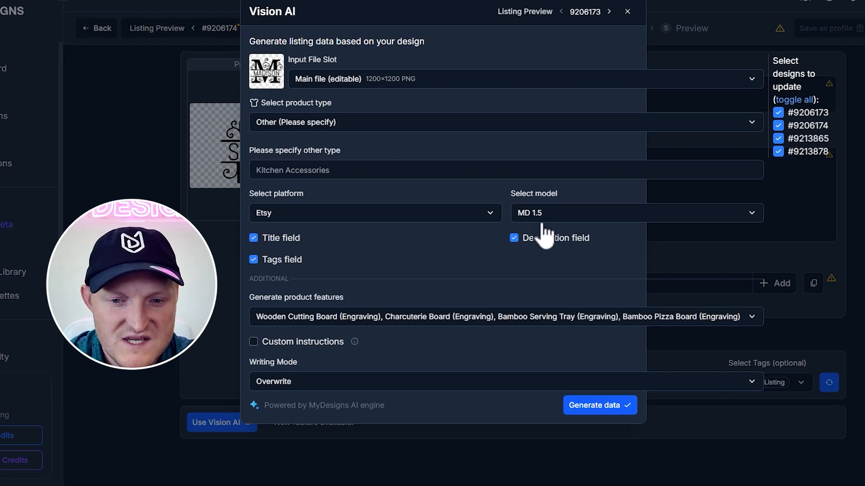
{"action": "left_click", "coordinate": [635, 212]}
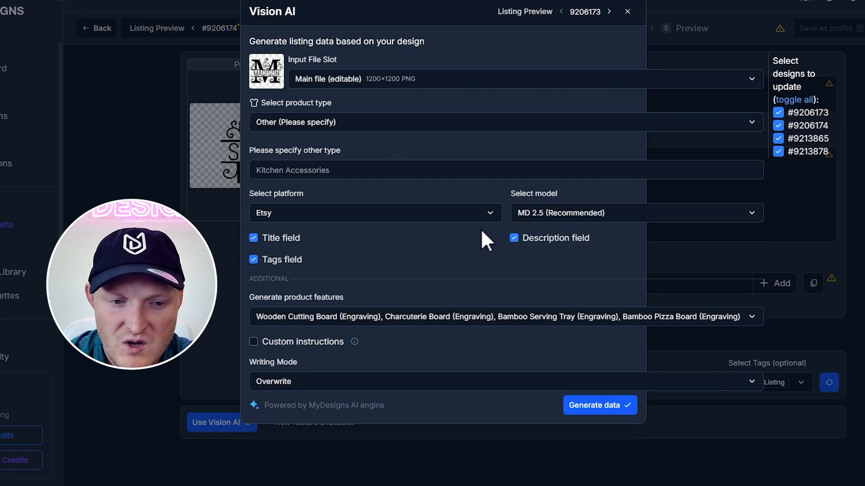
Set the product type to 'Custom Cutting Board' and enable custom instructions
{"action": "left_click", "coordinate": [496, 171]}
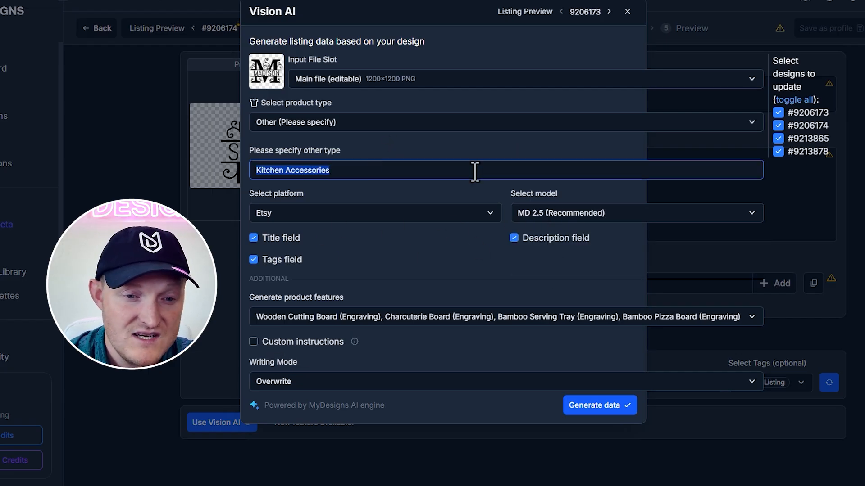
{"action": "type", "text": "Custom"}
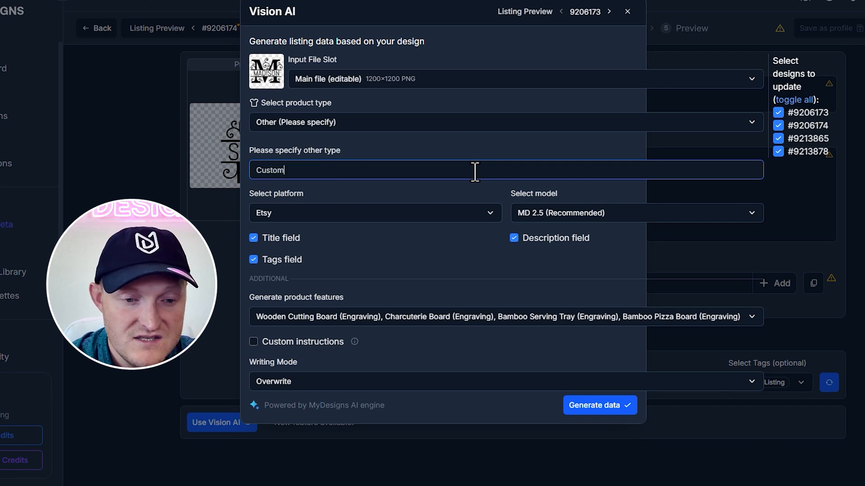
{"action": "type", "text": "Cutting Board"}
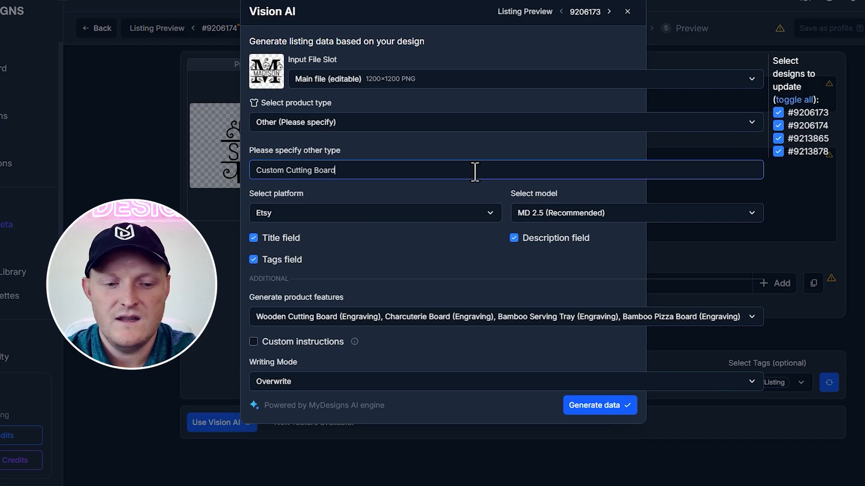
{"action": "mouse_move", "coordinate": [295, 353]}
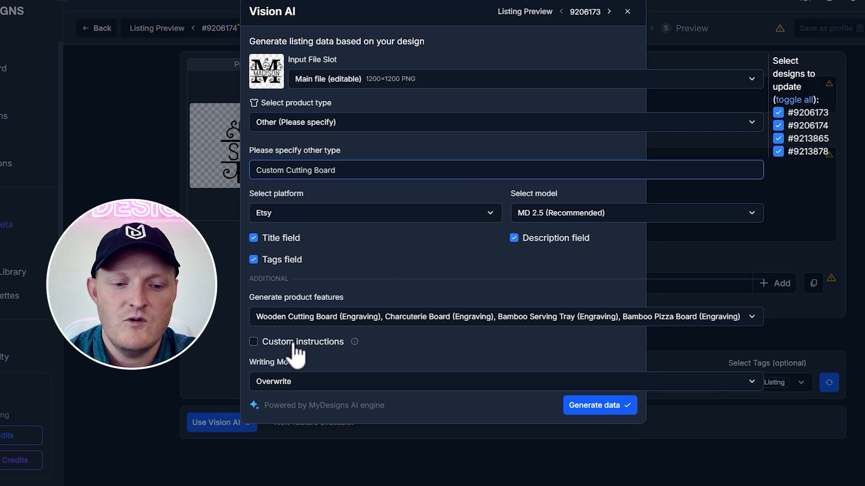
{"action": "left_click", "coordinate": [253, 341]}
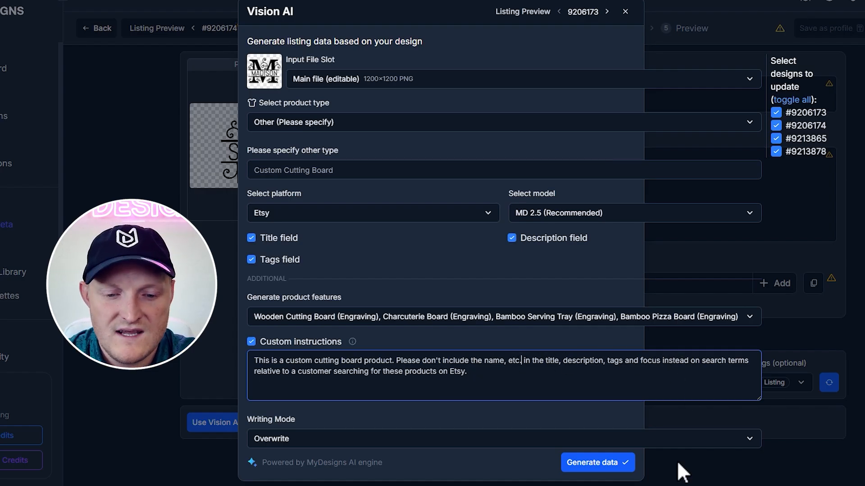
Run Vision AI on all four listings to generate titles, descriptions and tags
{"action": "left_click", "coordinate": [596, 462]}
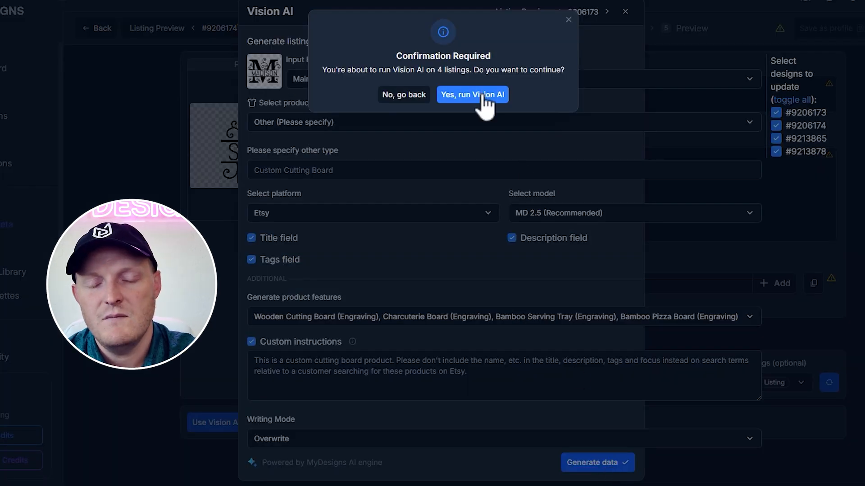
{"action": "left_click", "coordinate": [471, 94]}
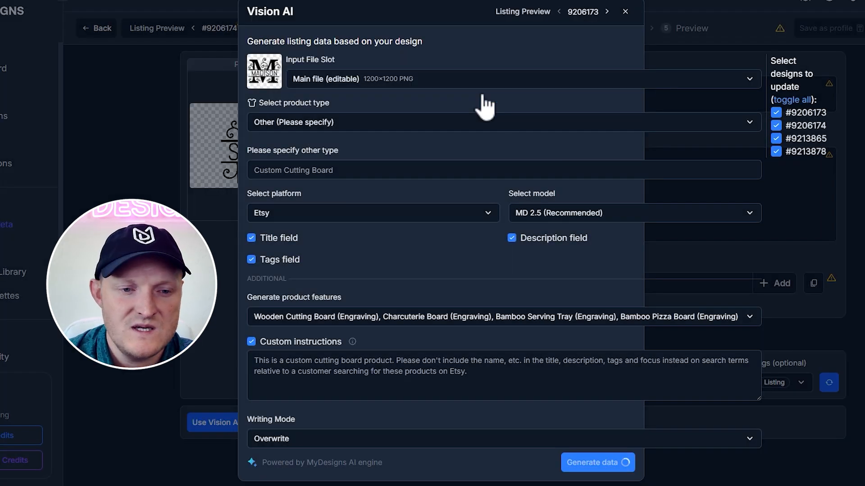
{"action": "left_click", "coordinate": [597, 462]}
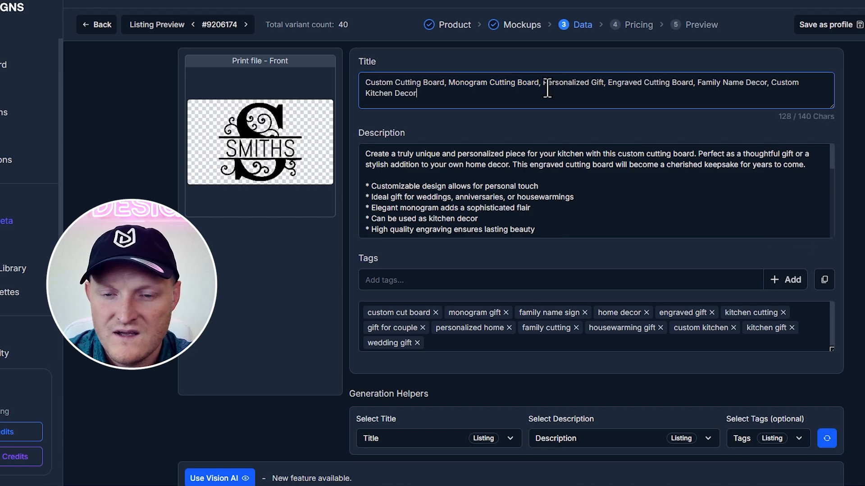
{"action": "mouse_move", "coordinate": [720, 87]}
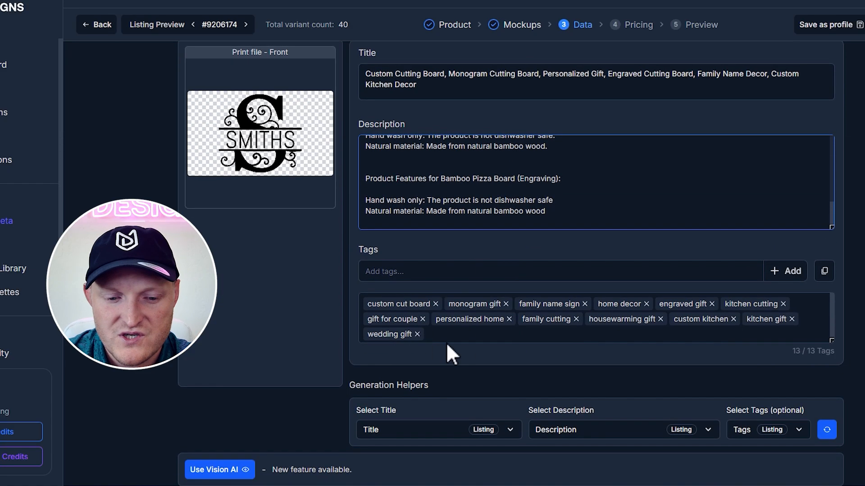
Page through the four listings to review their generated titles and data
{"action": "left_click", "coordinate": [246, 24]}
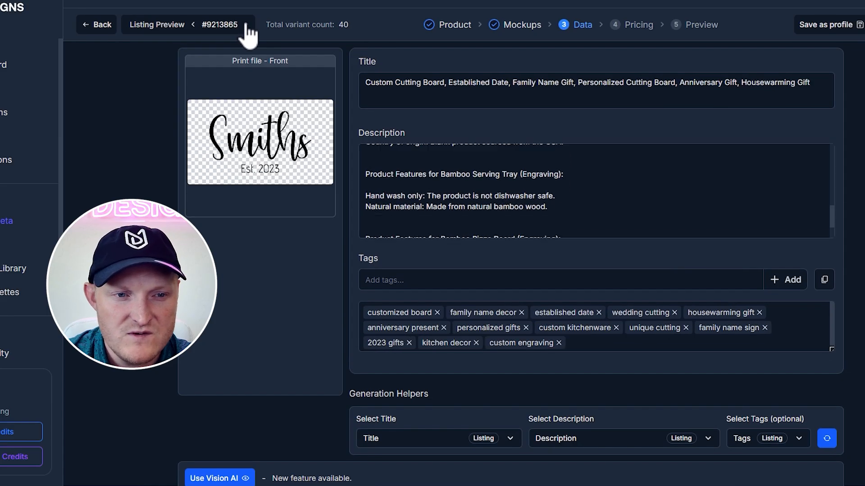
{"action": "left_click", "coordinate": [662, 82]}
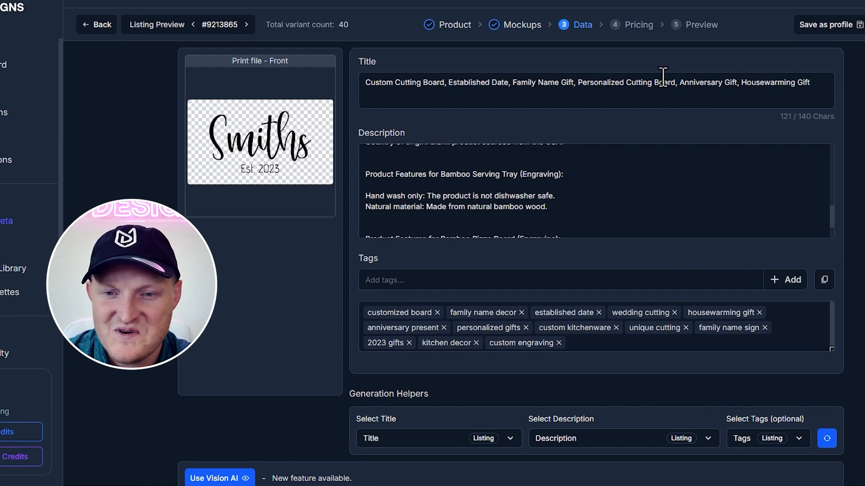
{"action": "mouse_move", "coordinate": [326, 156]}
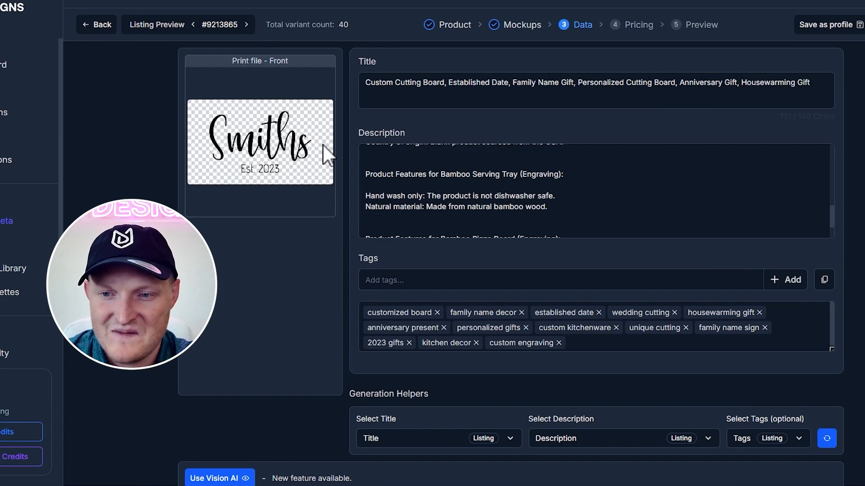
{"action": "left_click", "coordinate": [462, 83]}
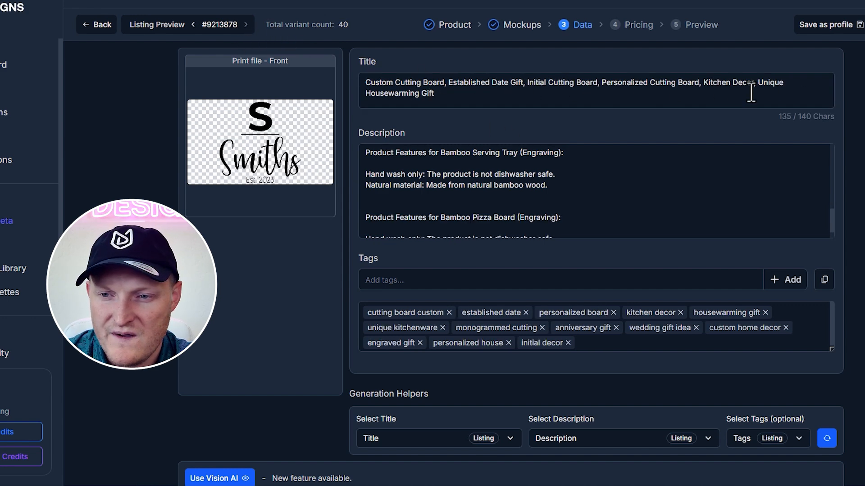
{"action": "left_click", "coordinate": [246, 24]}
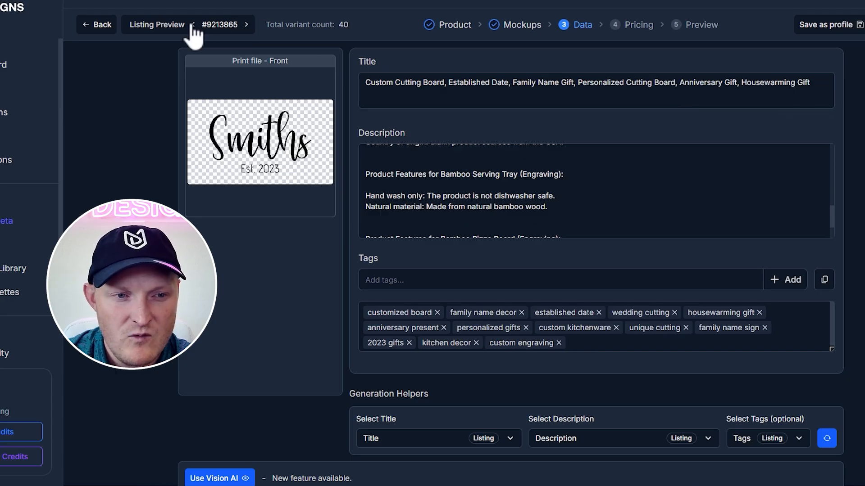
{"action": "left_click", "coordinate": [246, 26]}
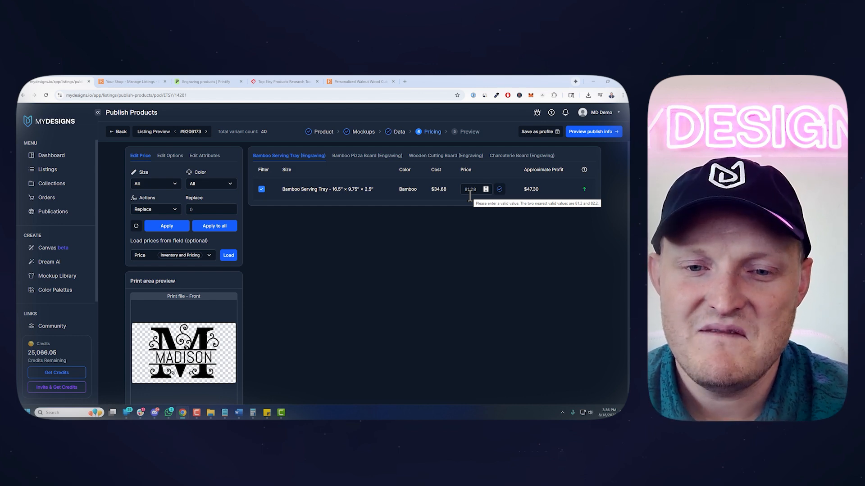
Review prices across the Pizza Board, Charcuterie, Wooden Cutting Board and Serving Tray tabs and Edit Options
{"action": "left_click", "coordinate": [367, 155]}
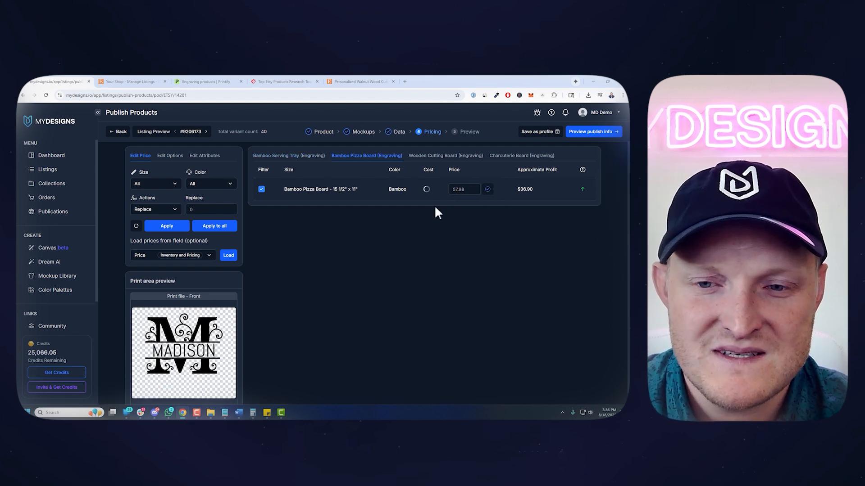
{"action": "left_click", "coordinate": [445, 156]}
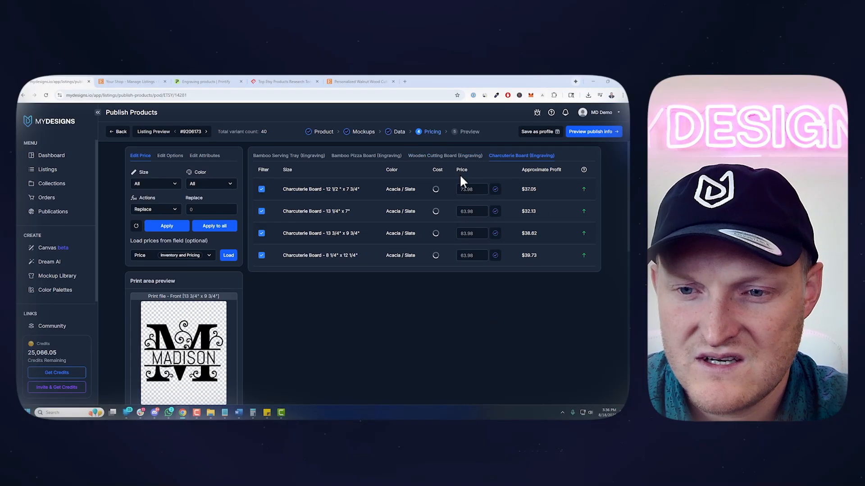
{"action": "left_click", "coordinate": [444, 156]}
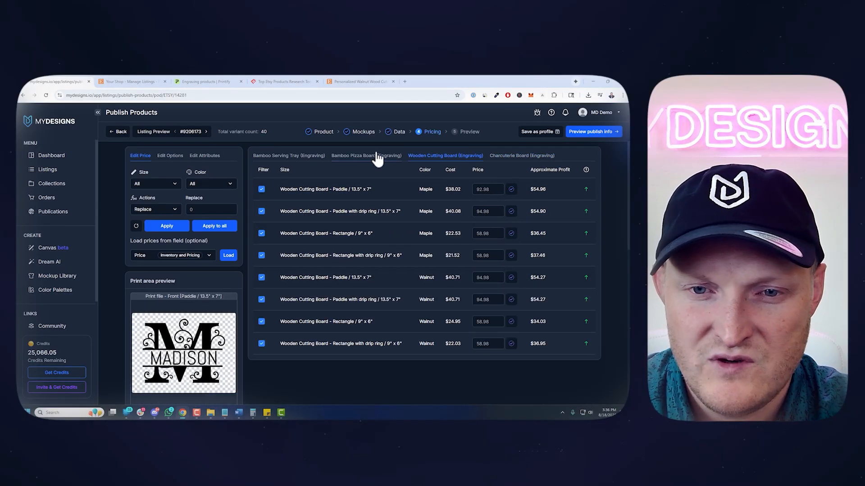
{"action": "left_click", "coordinate": [288, 155]}
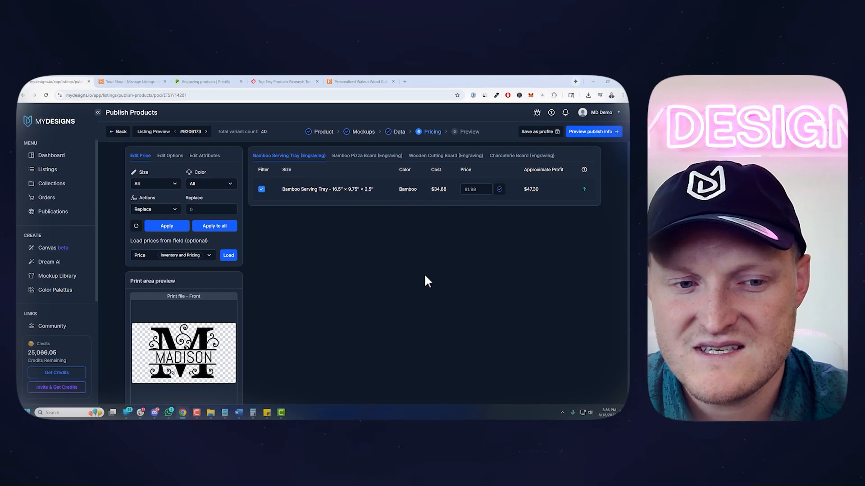
{"action": "left_click", "coordinate": [170, 155]}
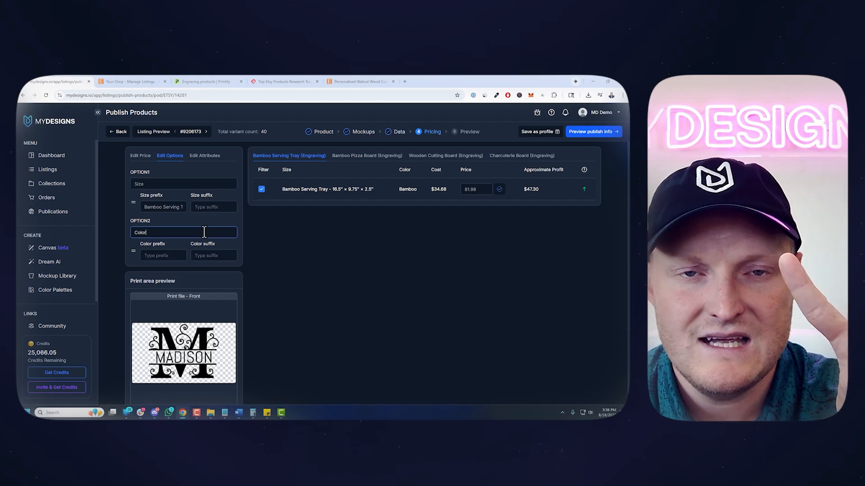
{"action": "left_click", "coordinate": [366, 155]}
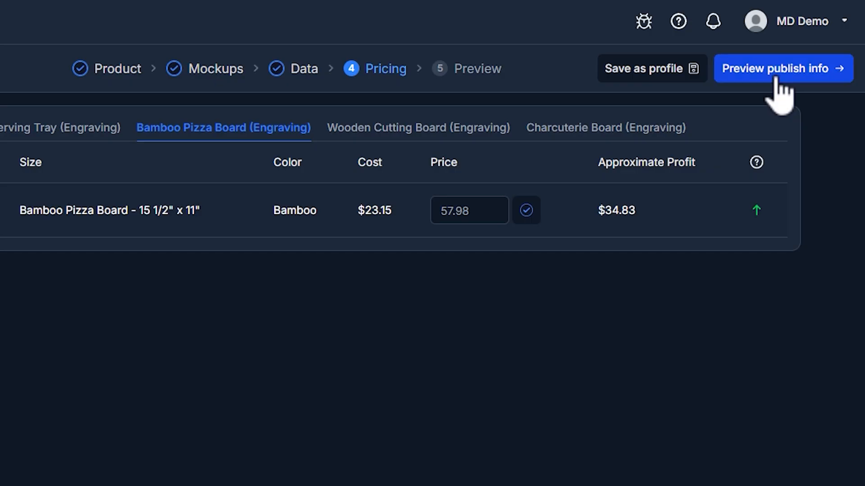
Preview the publish info and check the store and Cutting Boards category
{"action": "left_click", "coordinate": [782, 68]}
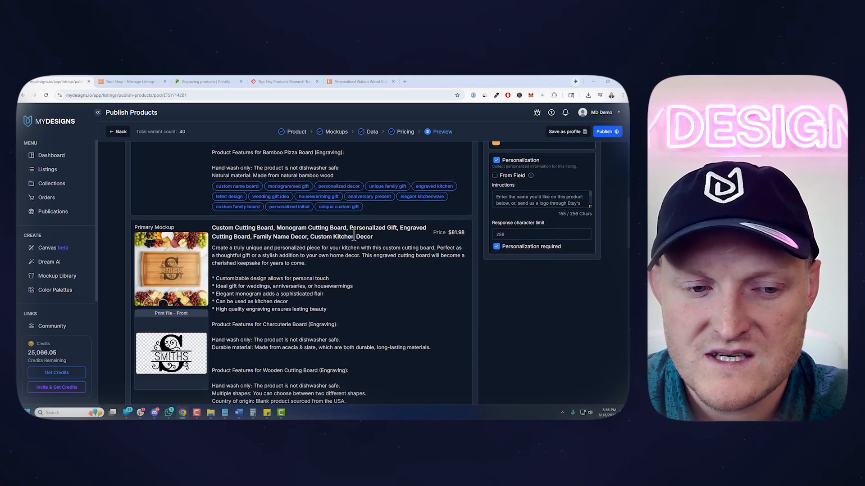
{"action": "scroll", "scroll_direction": "down", "scroll_amount": 3}
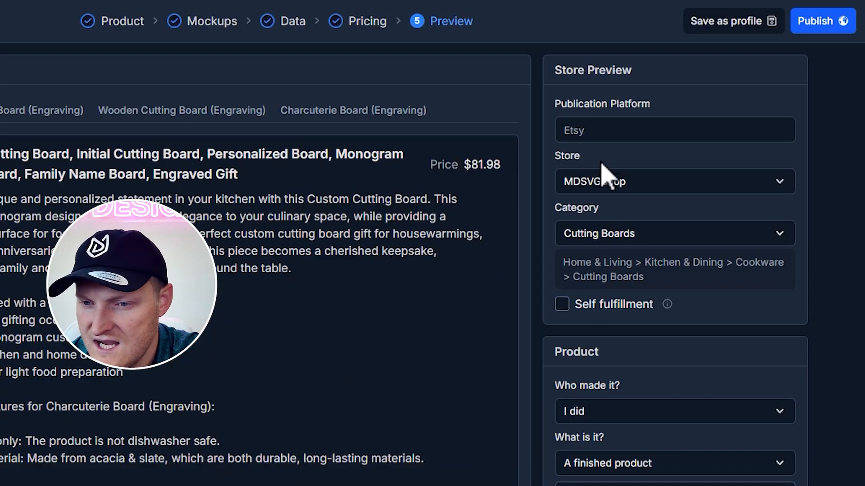
{"action": "left_click", "coordinate": [673, 181]}
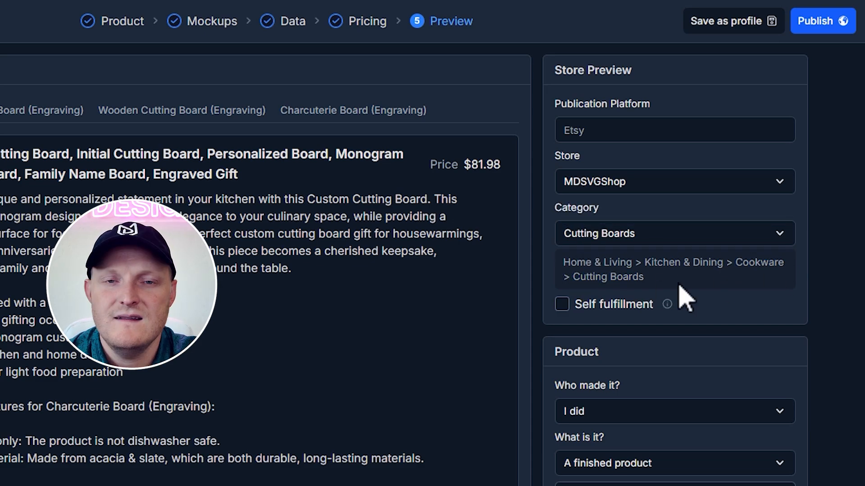
Edit personalization so buyer details come From Field and confirm it
{"action": "scroll", "scroll_direction": "down", "scroll_amount": 3}
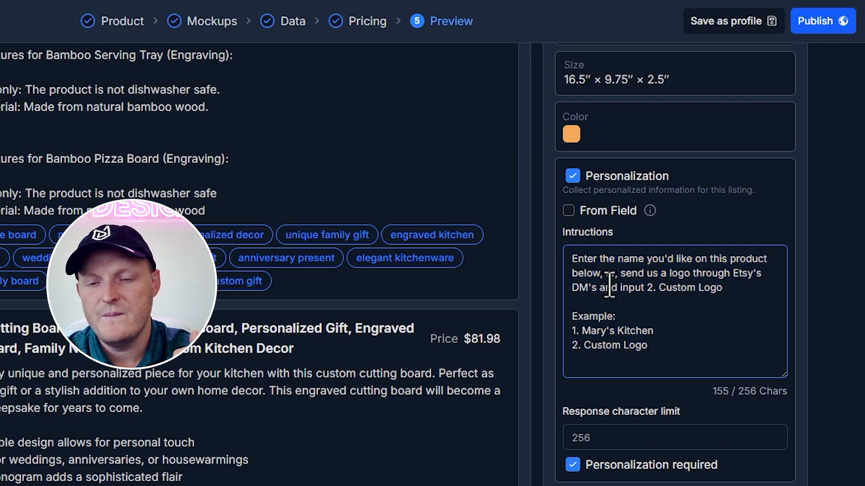
{"action": "left_click", "coordinate": [569, 211]}
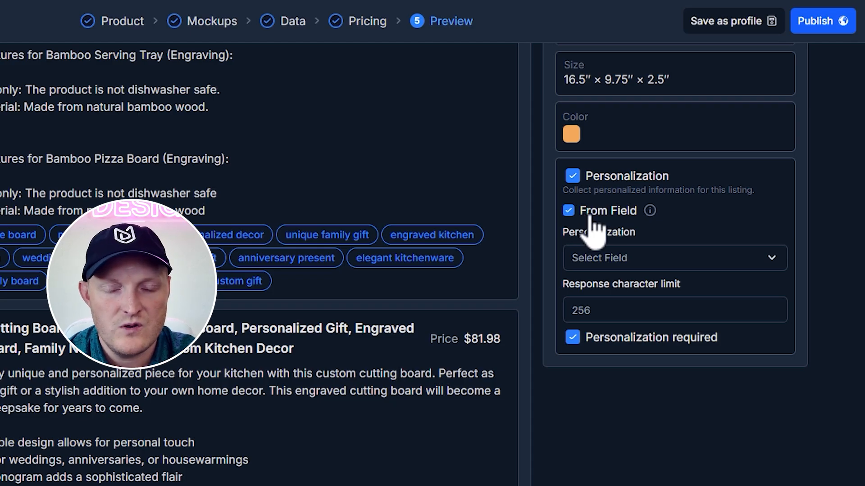
{"action": "left_click", "coordinate": [674, 258]}
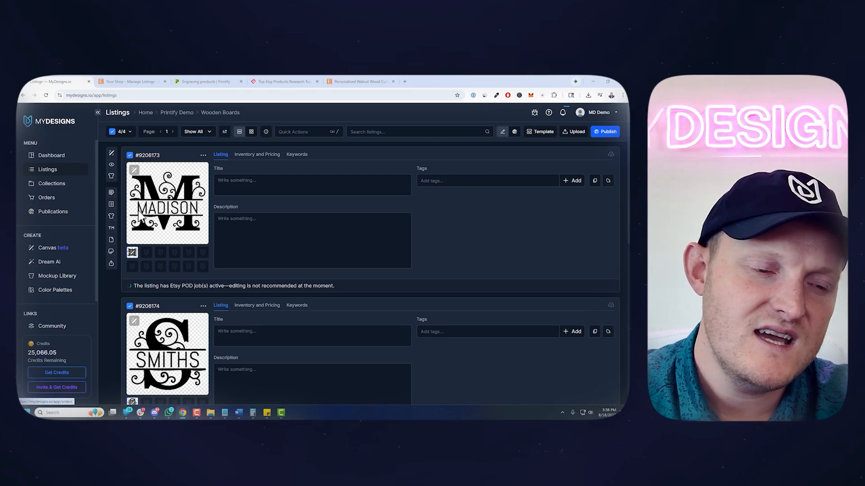
Reopen the MADISON design in the canvas editor, select the monogram and overwrite-save it
{"action": "left_click", "coordinate": [134, 169]}
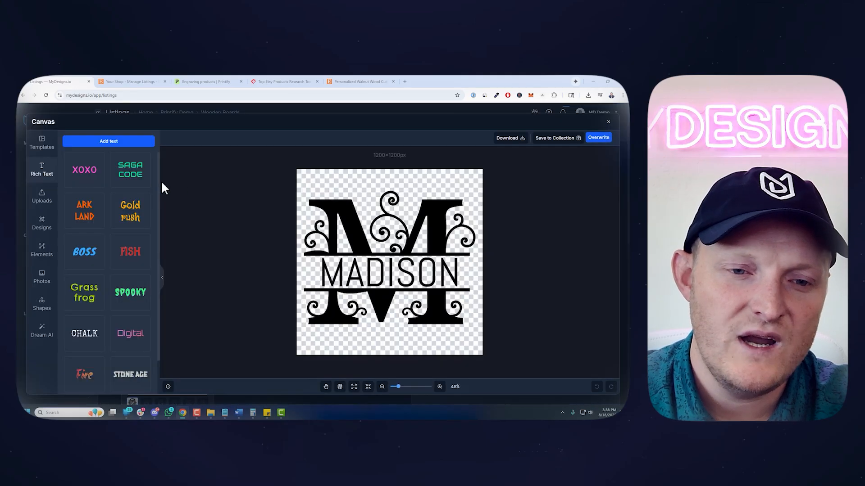
{"action": "mouse_move", "coordinate": [612, 169]}
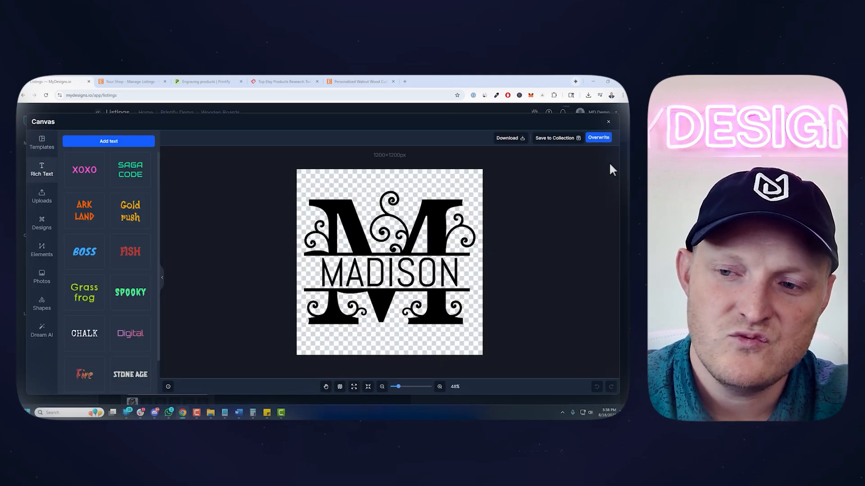
{"action": "left_click", "coordinate": [389, 259]}
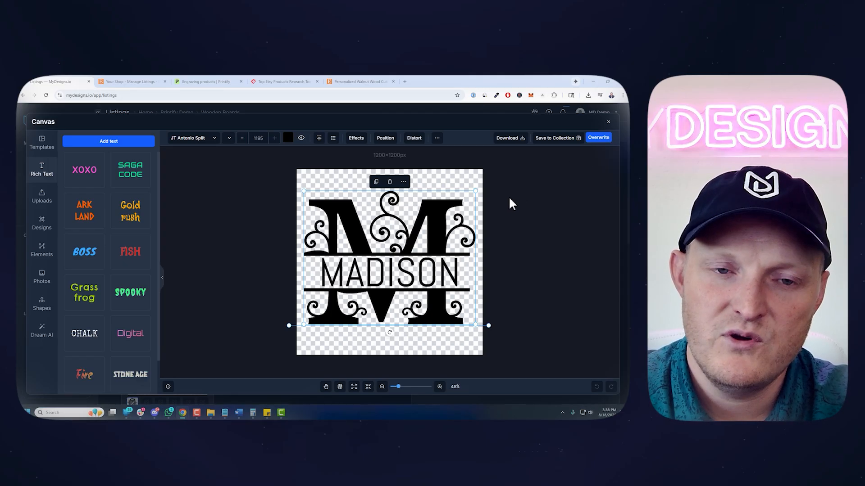
{"action": "left_click", "coordinate": [608, 121]}
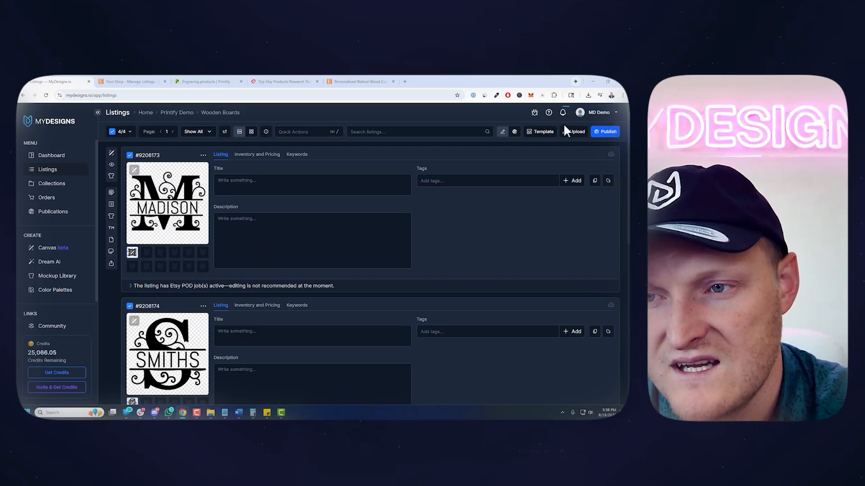
Check the Jobs list and open the completed Etsy POD job with 4 listings succeeded
{"action": "left_click", "coordinate": [562, 113]}
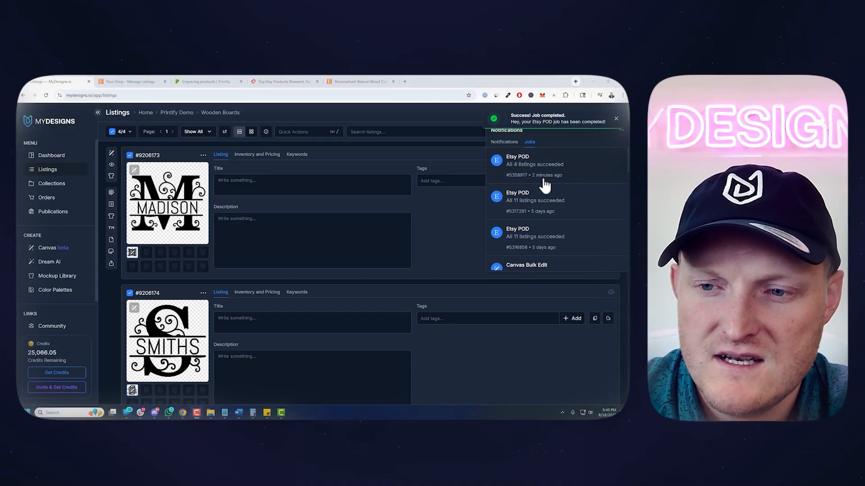
{"action": "left_click", "coordinate": [133, 81]}
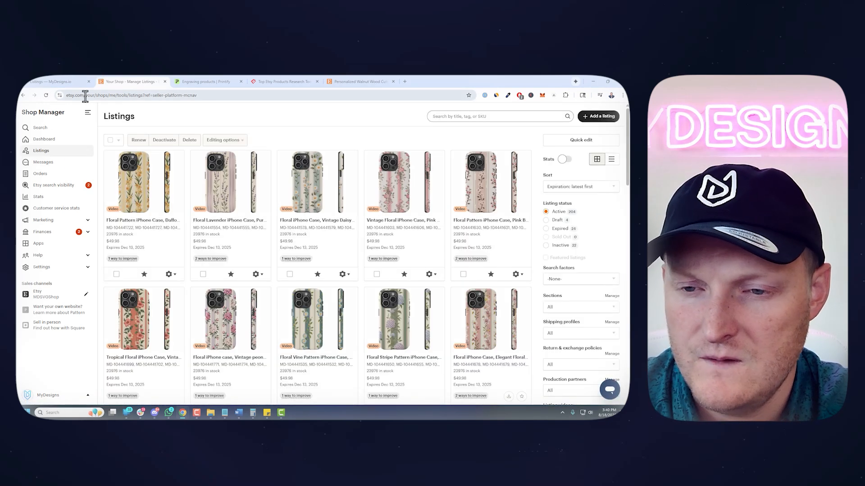
Filter Shop Manager to drafts and review the M cutting board's title, photos, description and engraving personalization
{"action": "left_click", "coordinate": [546, 220]}
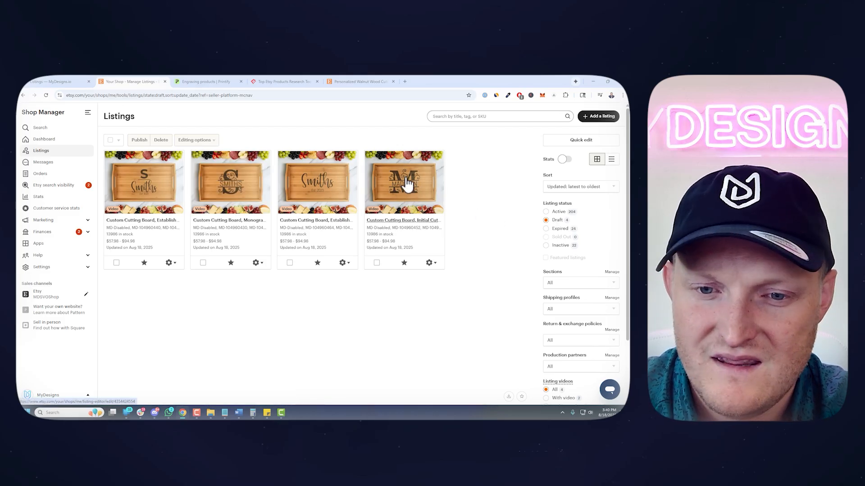
{"action": "mouse_move", "coordinate": [254, 183]}
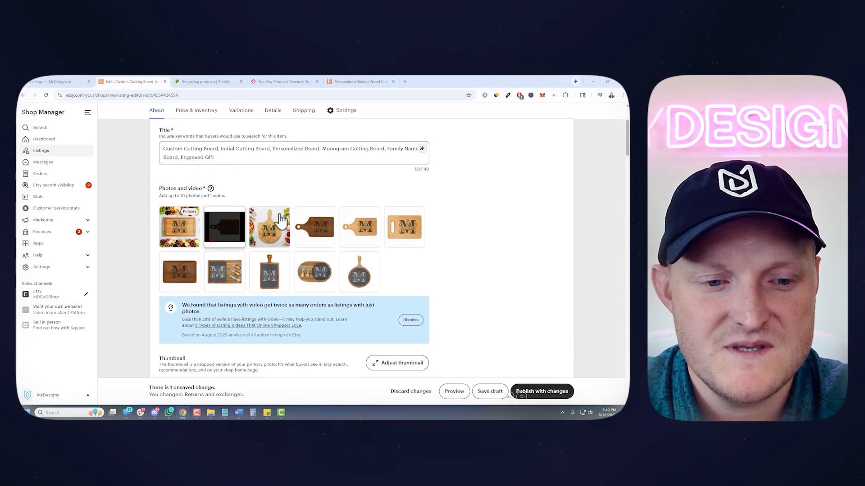
{"action": "scroll", "scroll_direction": "down", "scroll_amount": 3}
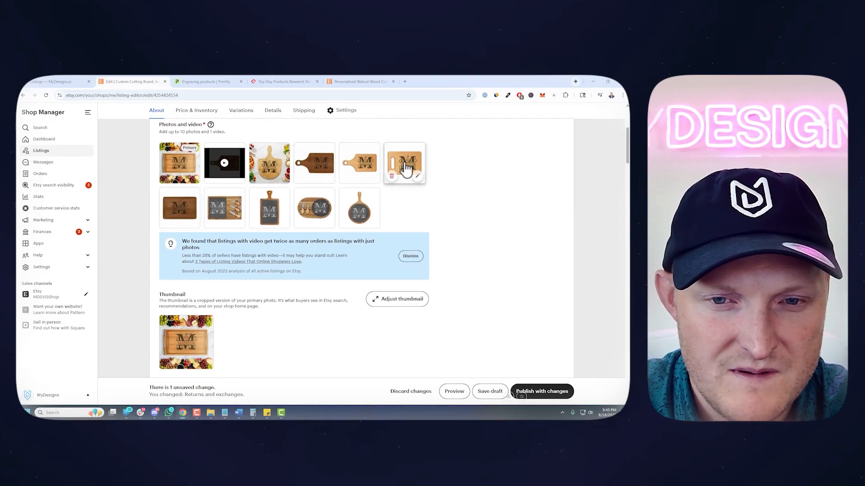
{"action": "scroll", "scroll_direction": "down", "scroll_amount": 3}
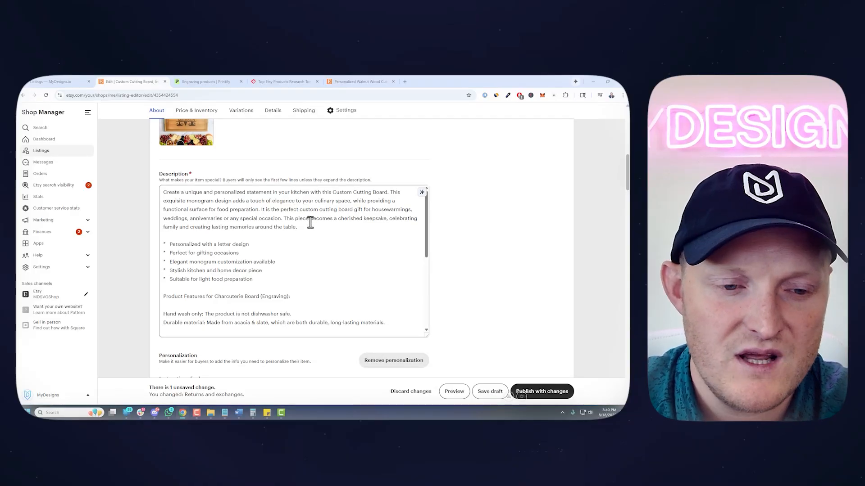
{"action": "scroll", "scroll_direction": "down", "scroll_amount": 3}
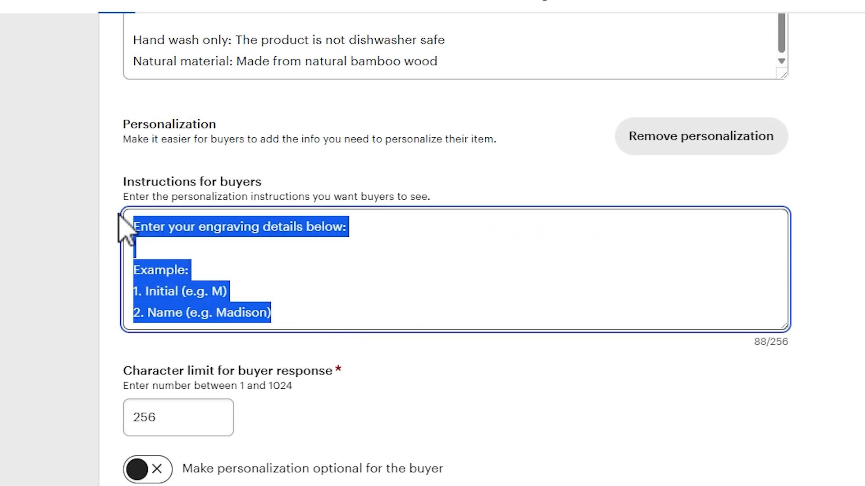
{"action": "left_click", "coordinate": [174, 248]}
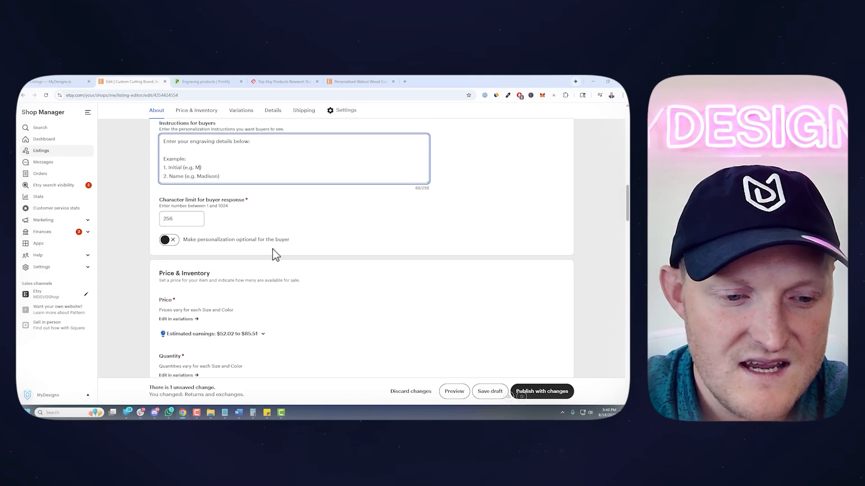
{"action": "left_click", "coordinate": [272, 110]}
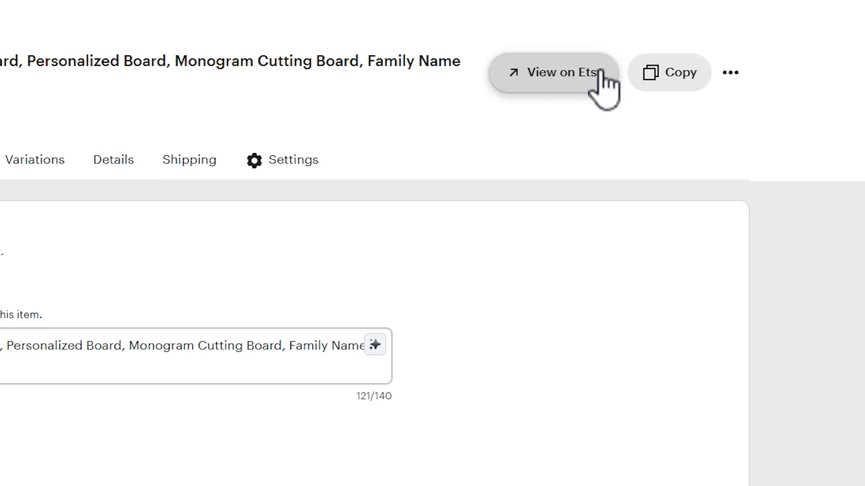
View the M monogram cutting board's public Etsy page and browse its product photos
{"action": "left_click", "coordinate": [554, 72]}
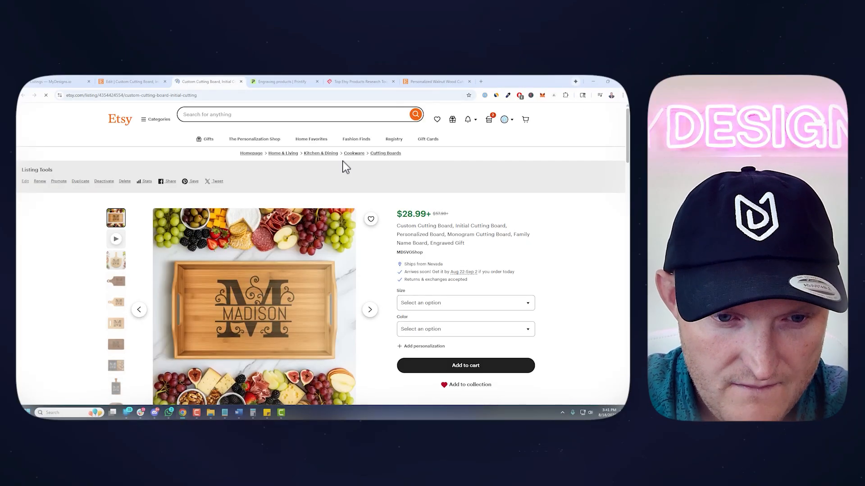
{"action": "scroll", "scroll_direction": "down", "scroll_amount": 3}
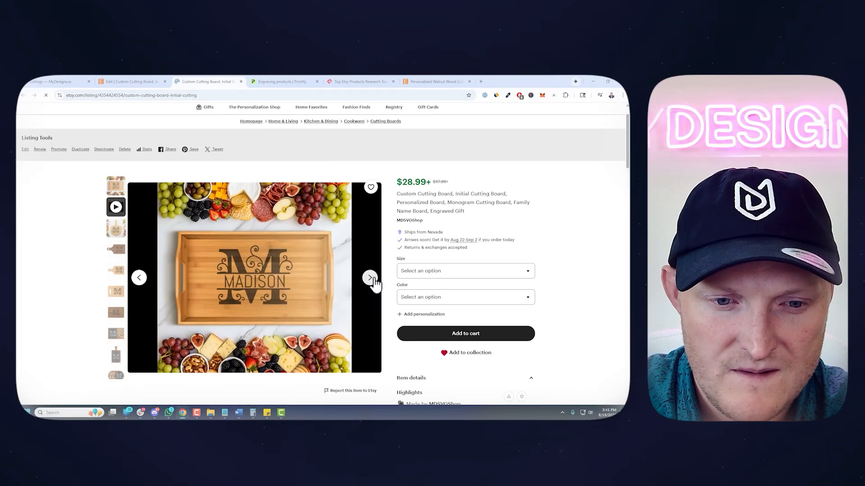
{"action": "left_click", "coordinate": [369, 278]}
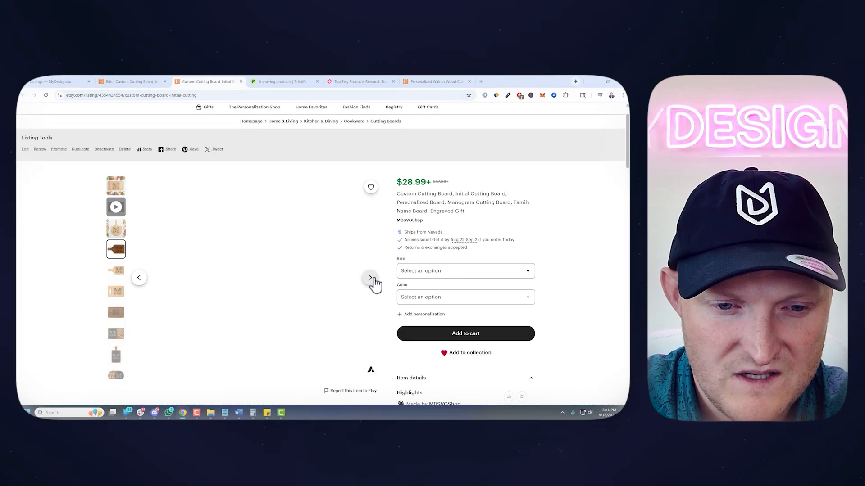
{"action": "left_click", "coordinate": [370, 278]}
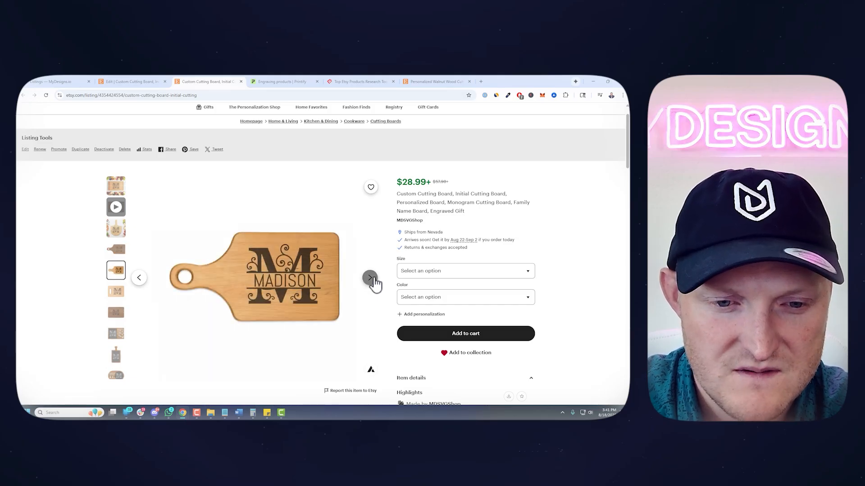
{"action": "left_click", "coordinate": [370, 278]}
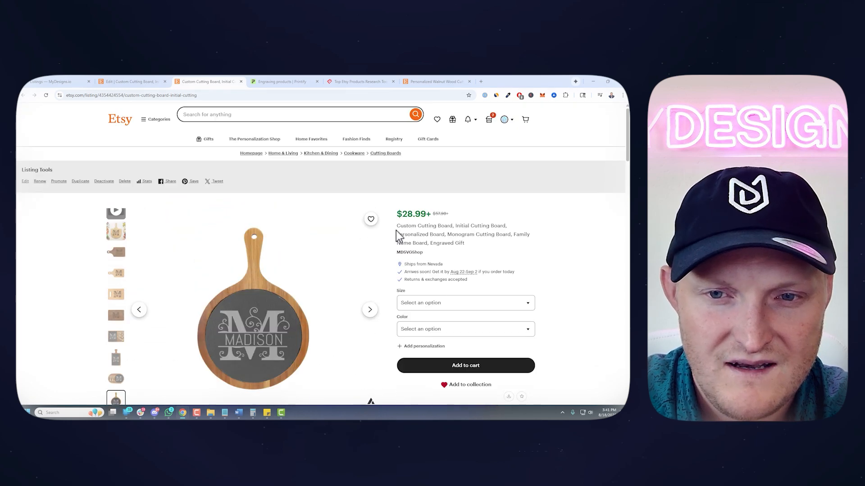
{"action": "mouse_move", "coordinate": [484, 245]}
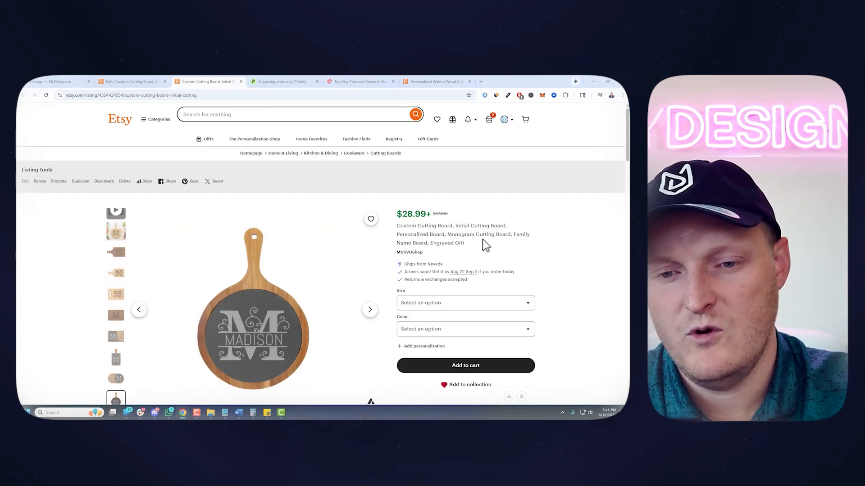
Show the Size dropdown listing the board sizes and their prices
{"action": "scroll", "scroll_direction": "down", "scroll_amount": 3}
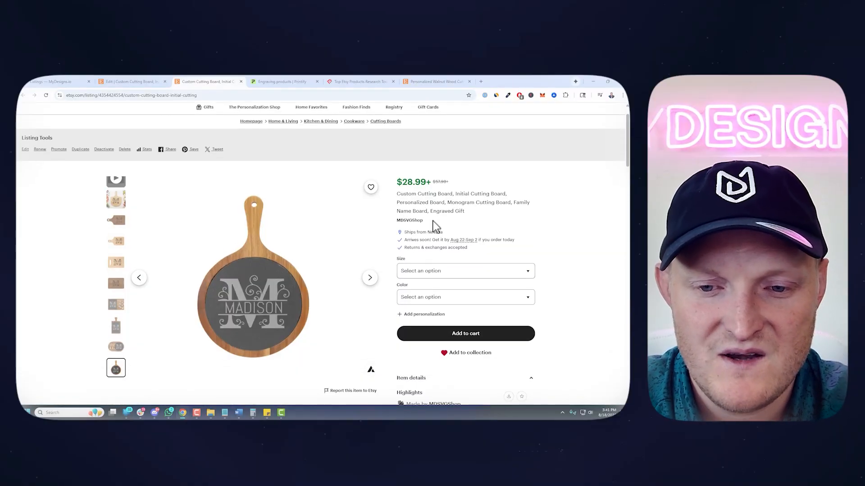
{"action": "left_click", "coordinate": [465, 271]}
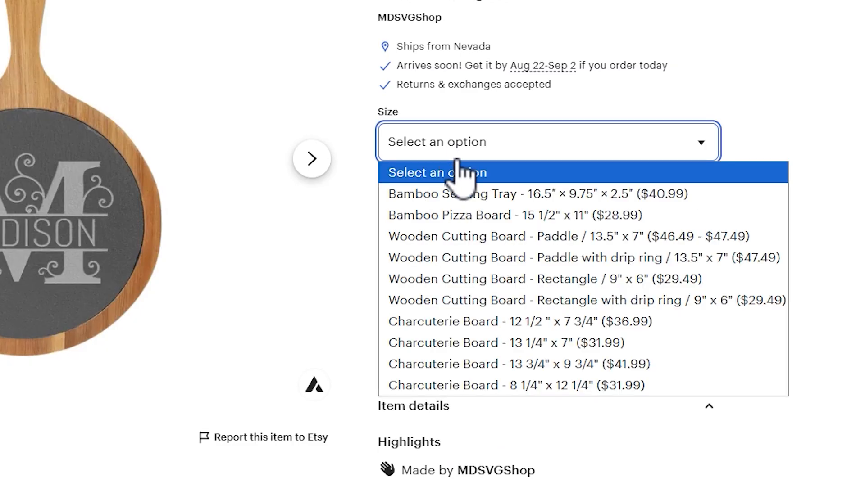
{"action": "mouse_move", "coordinate": [441, 215]}
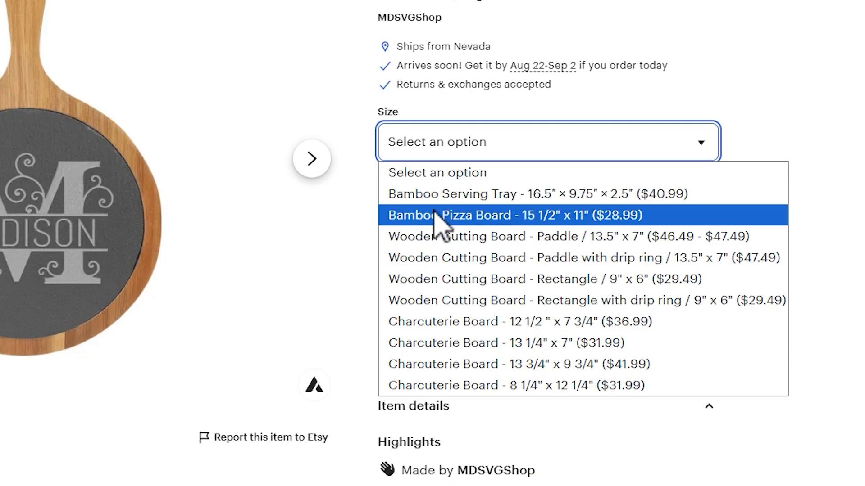
{"action": "mouse_move", "coordinate": [493, 258]}
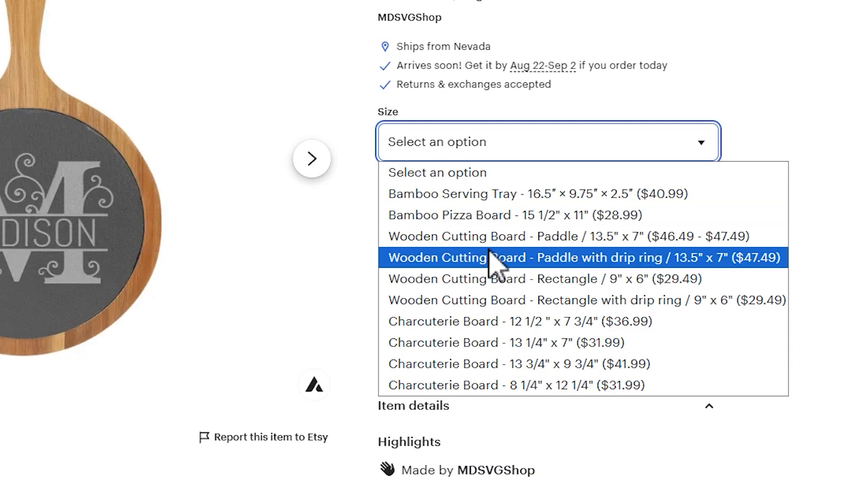
{"action": "mouse_move", "coordinate": [568, 257]}
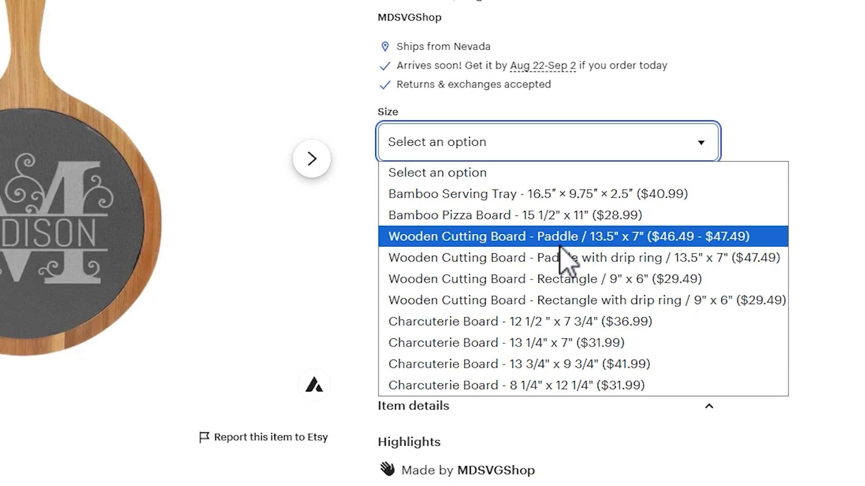
{"action": "mouse_move", "coordinate": [571, 278]}
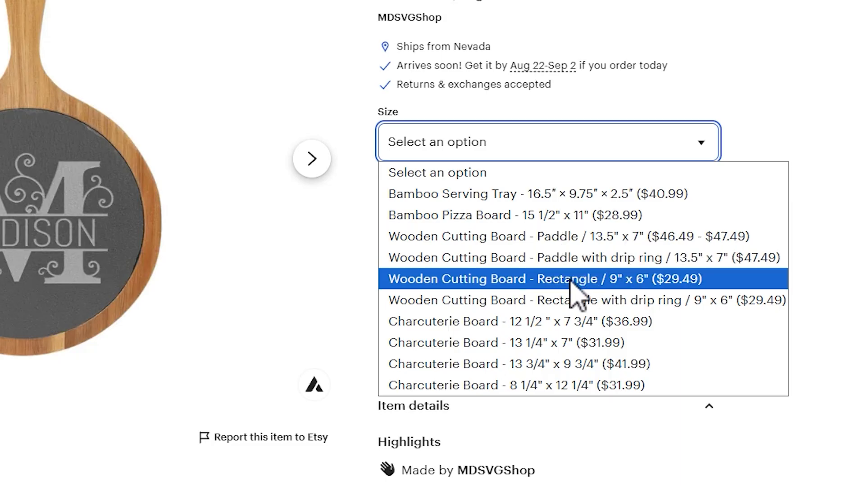
{"action": "mouse_move", "coordinate": [595, 300]}
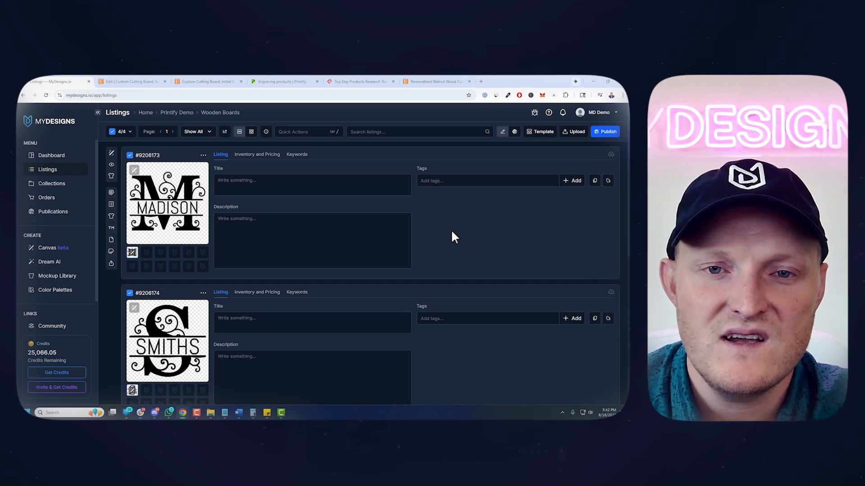
{"action": "mouse_move", "coordinate": [451, 241]}
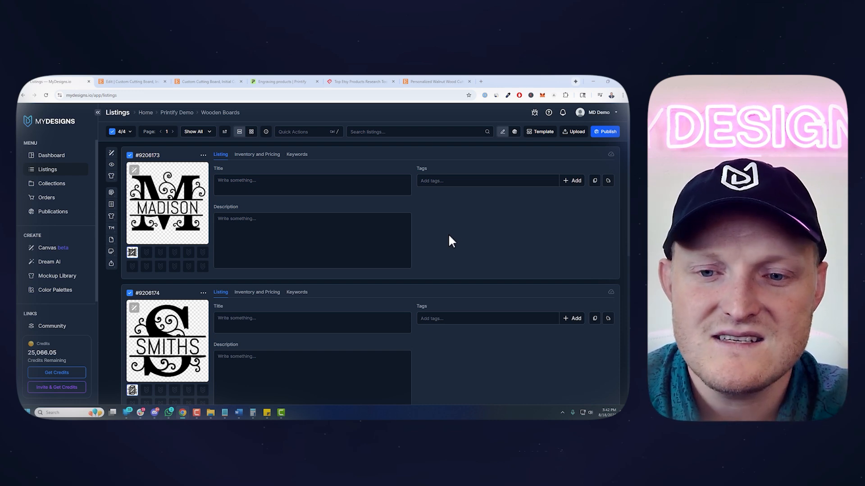